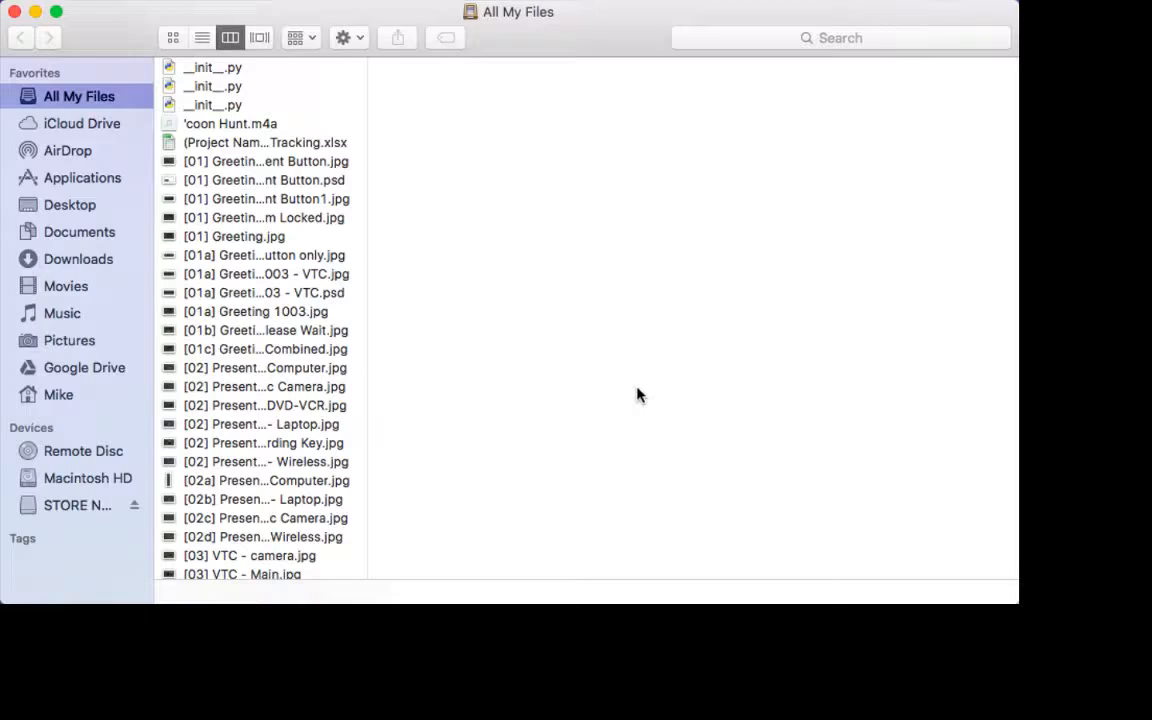
mouse_move(530, 316)
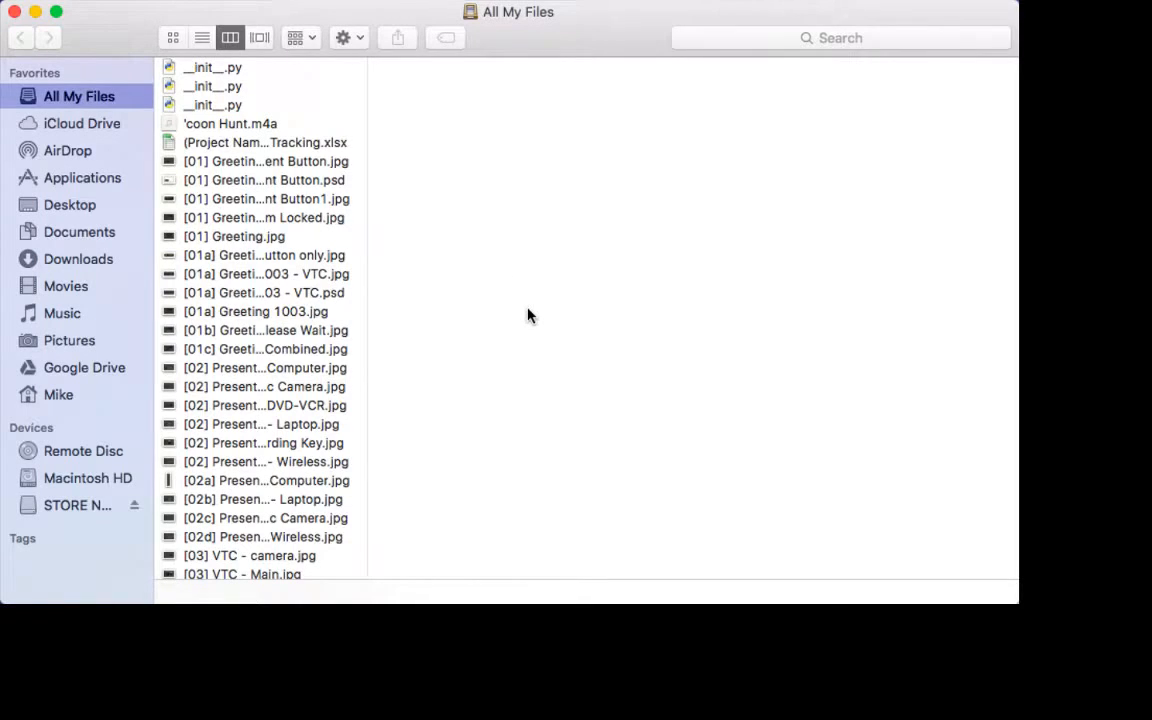
mouse_move(258, 104)
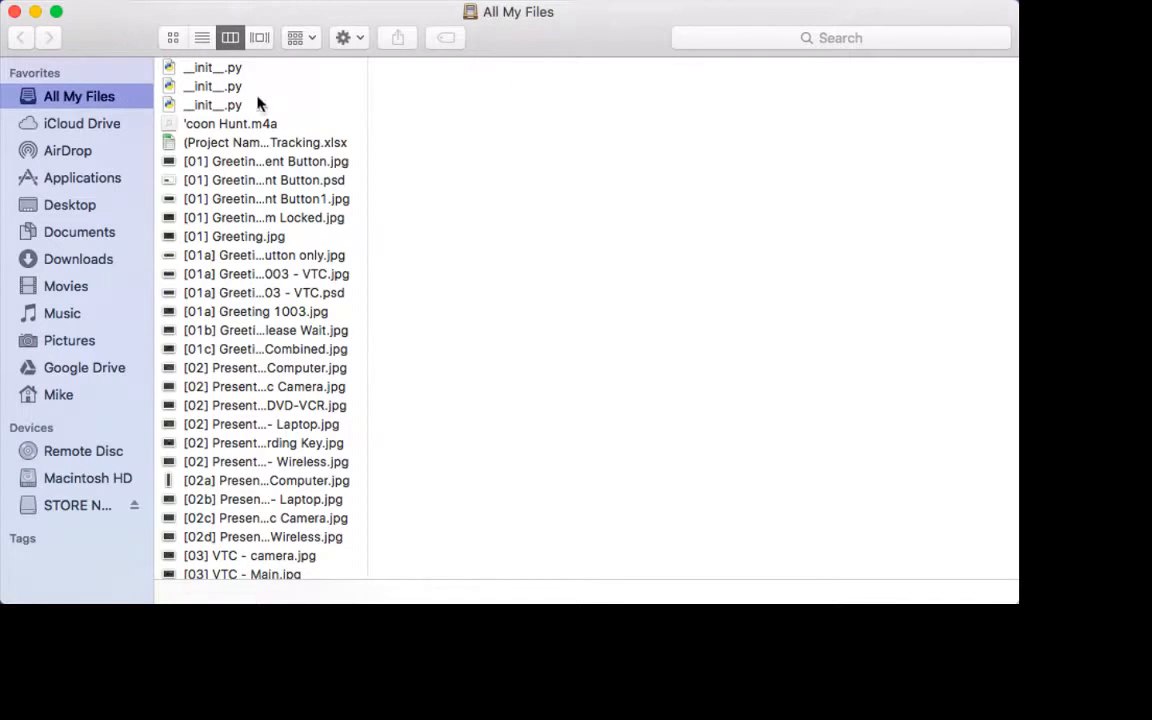
mouse_move(304, 22)
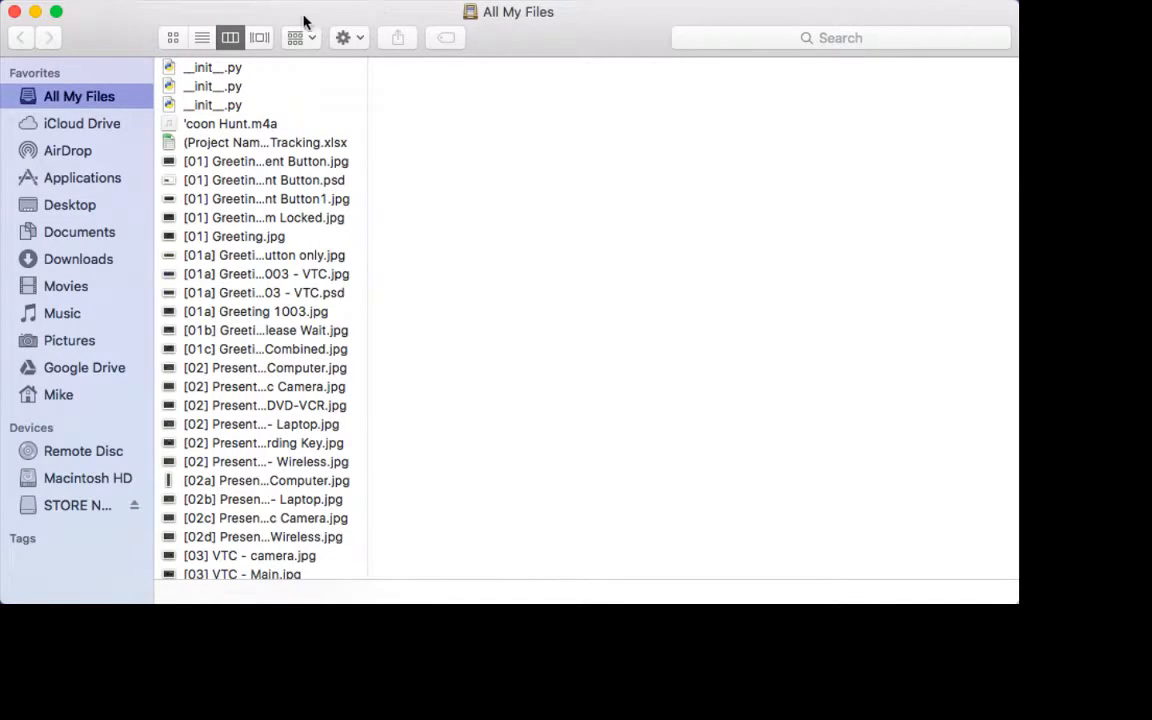
mouse_move(230, 38)
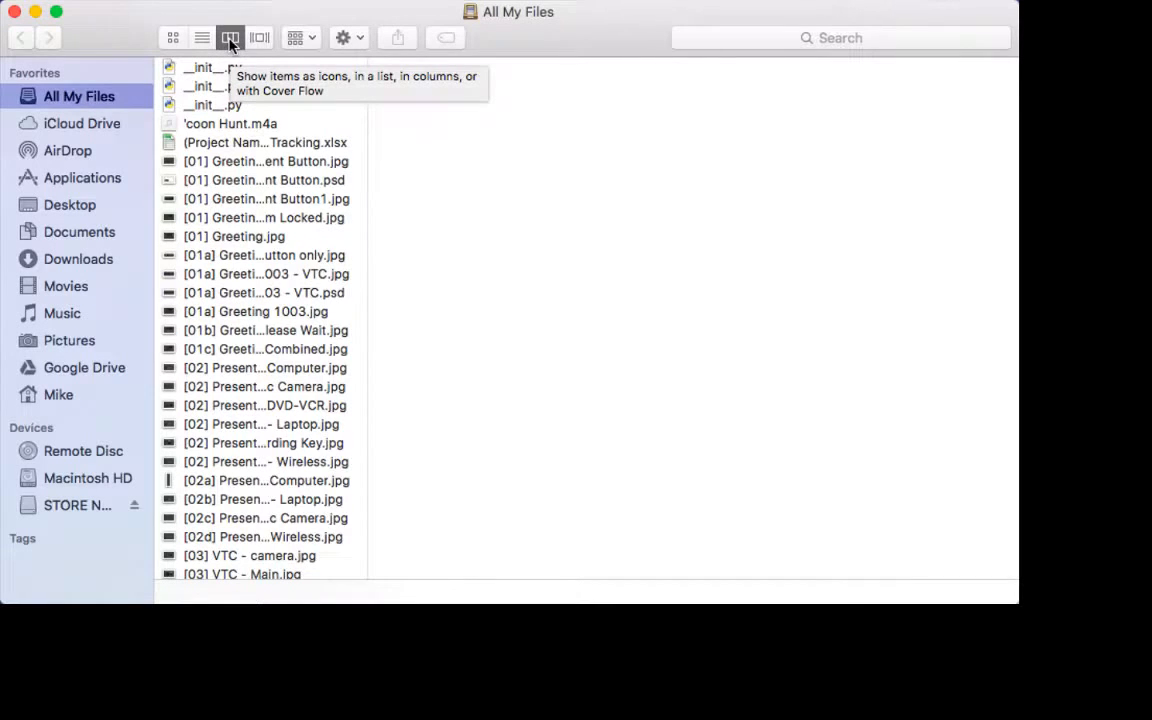
Step: Switch briefly to list view and back to columns, then show the home folder
left_click(200, 36)
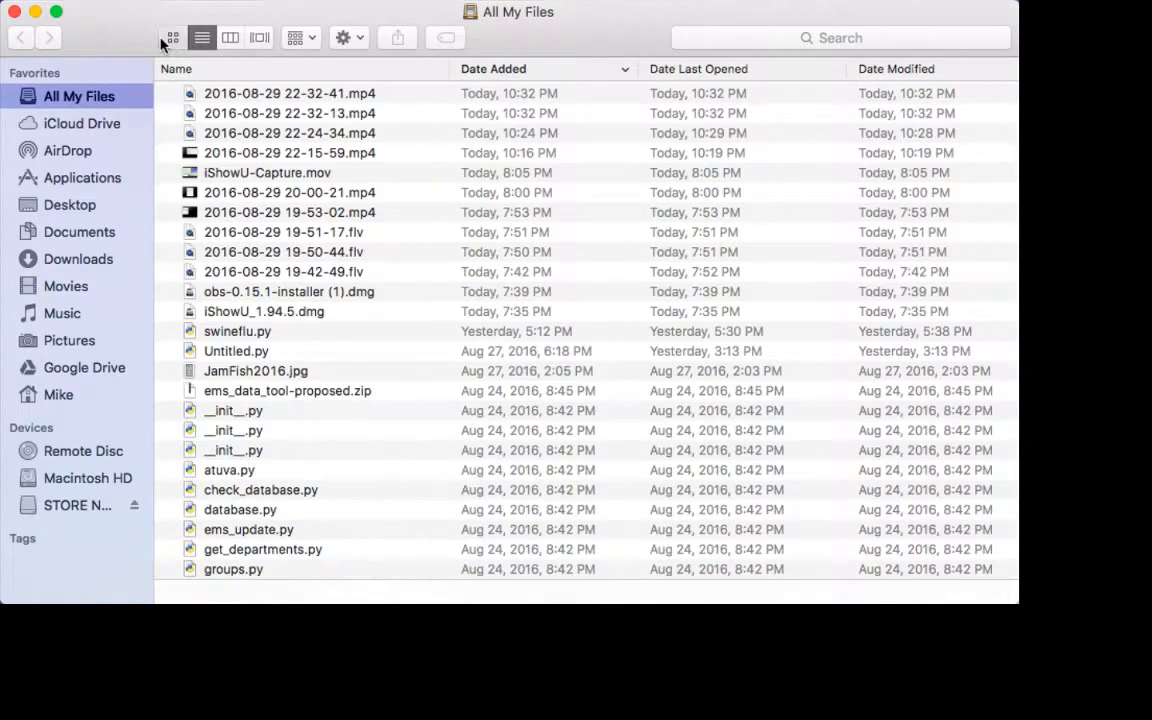
left_click(230, 36)
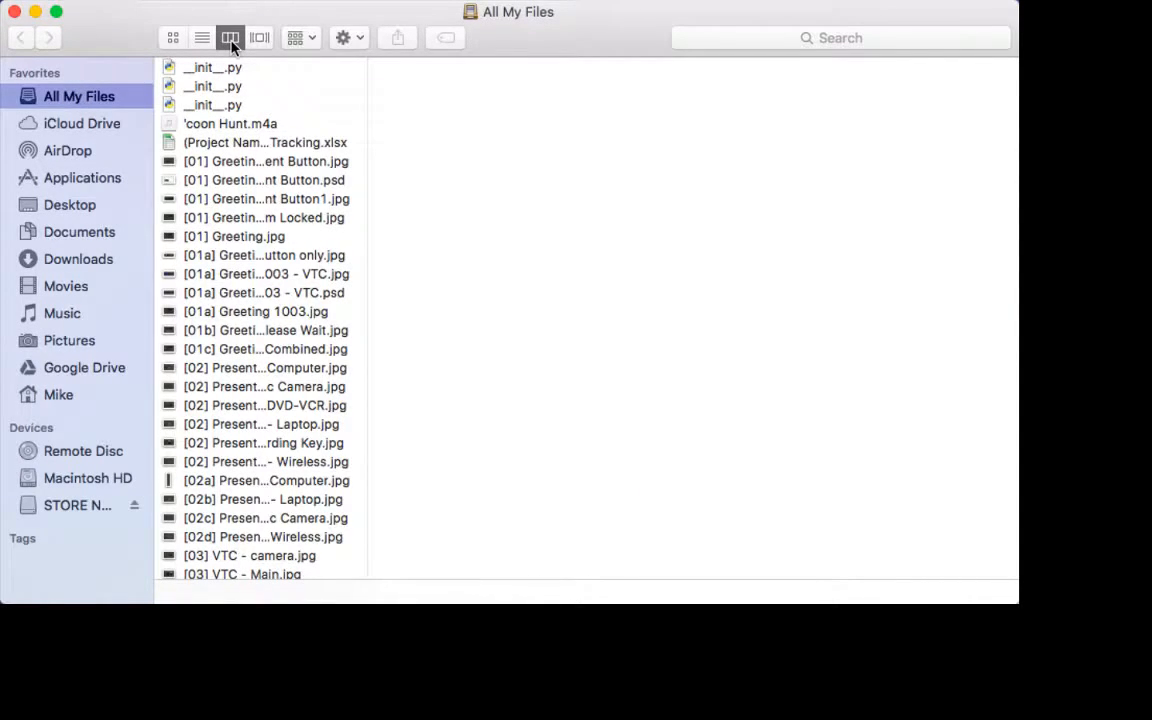
mouse_move(136, 216)
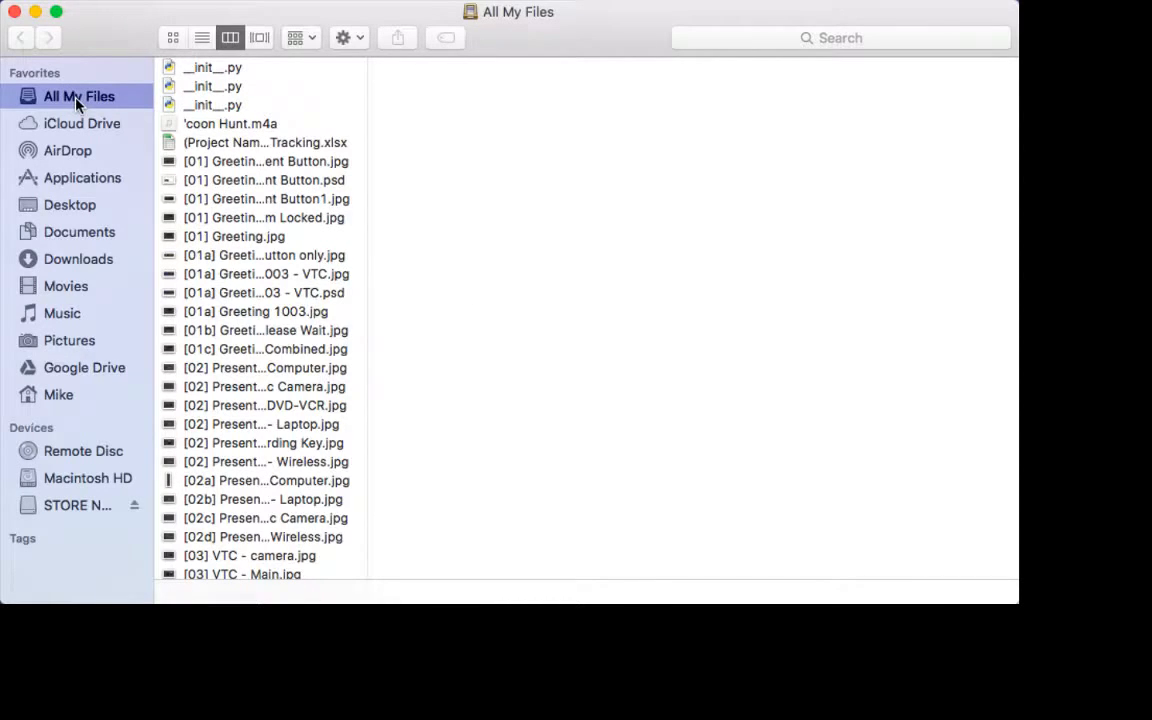
mouse_move(44, 228)
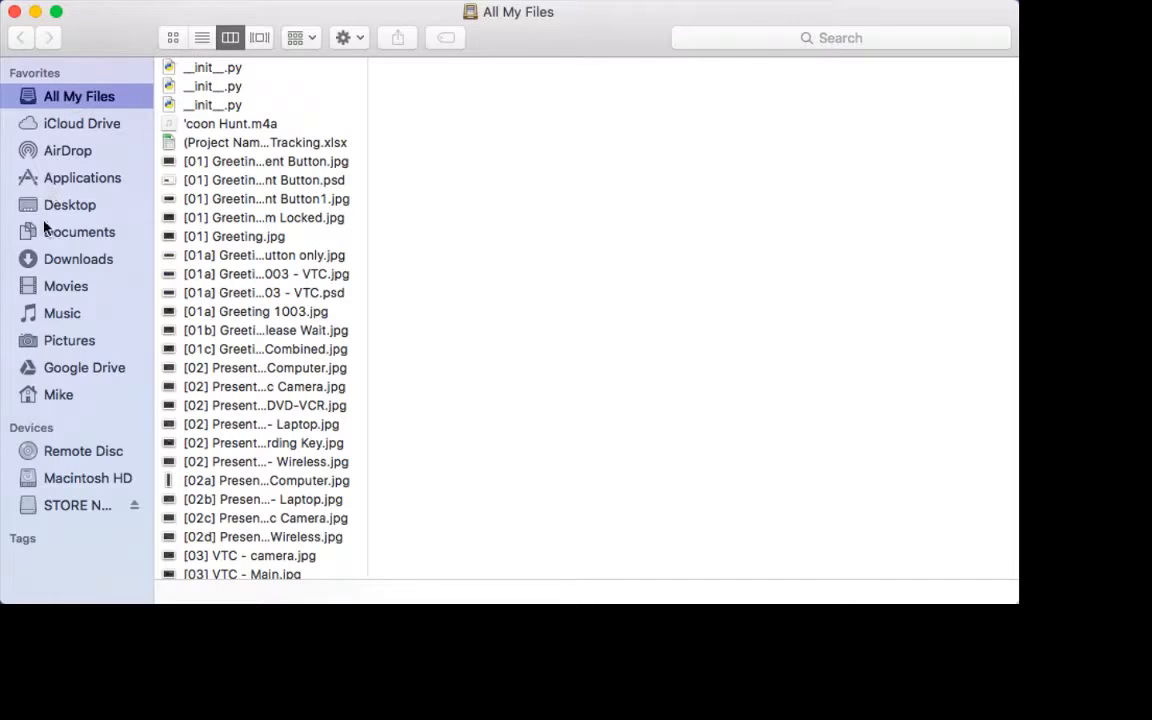
mouse_move(30, 400)
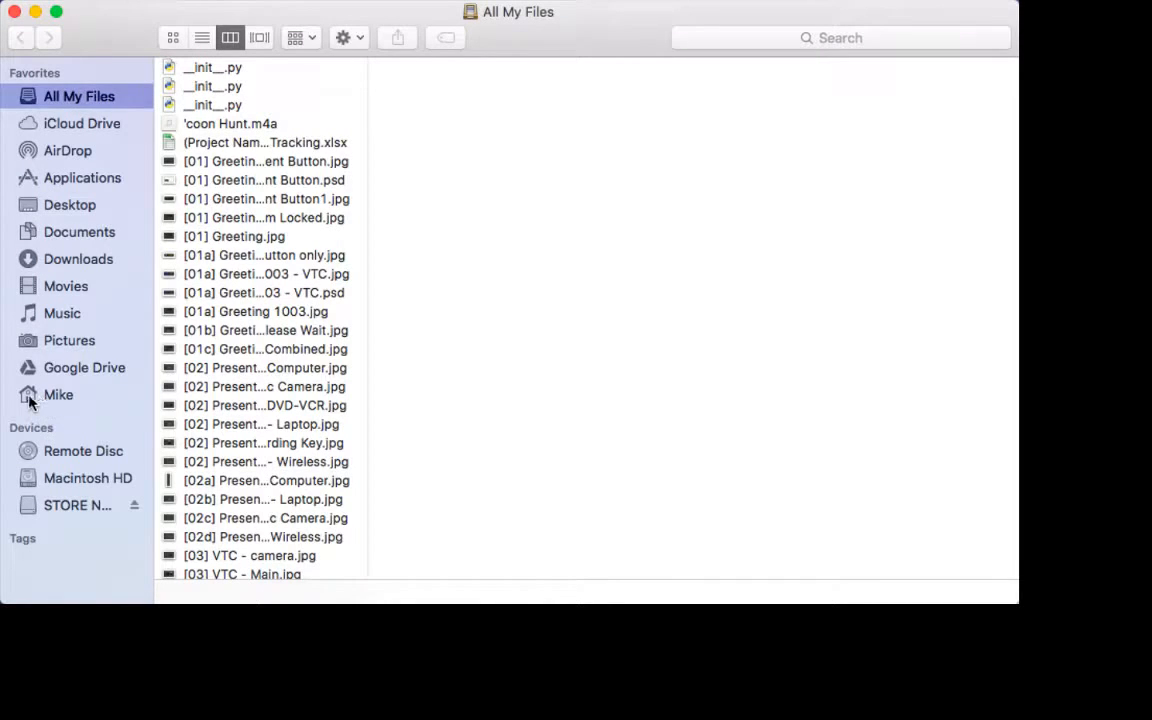
left_click(58, 394)
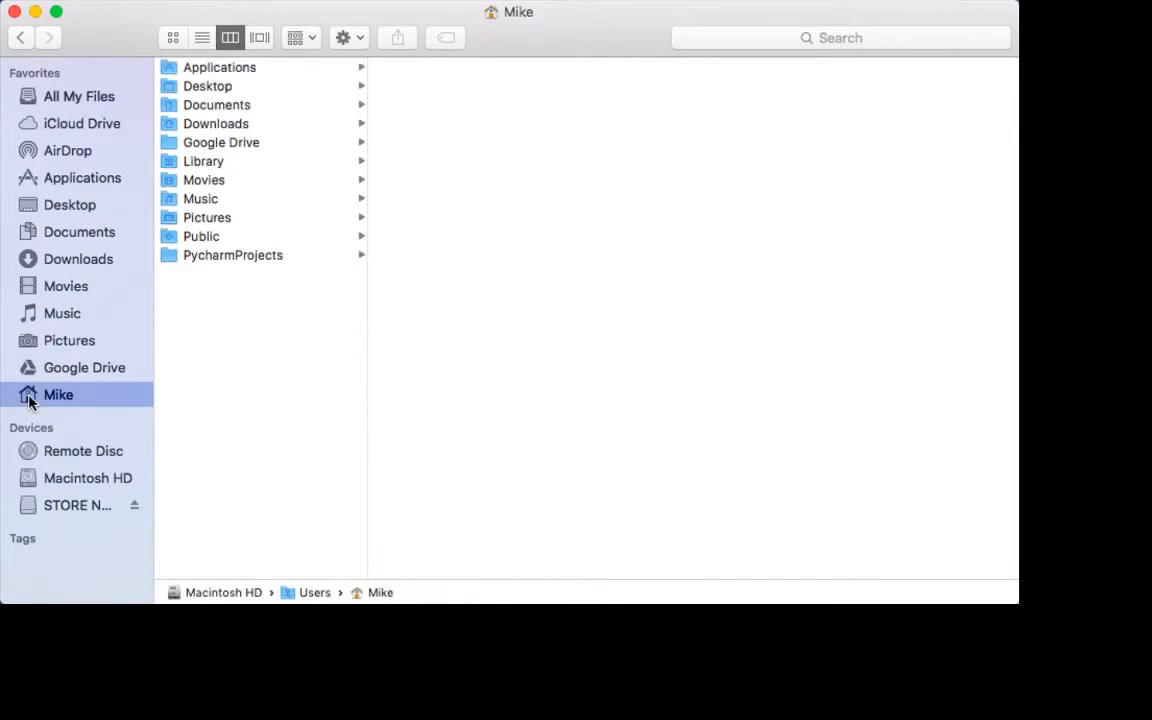
mouse_move(60, 404)
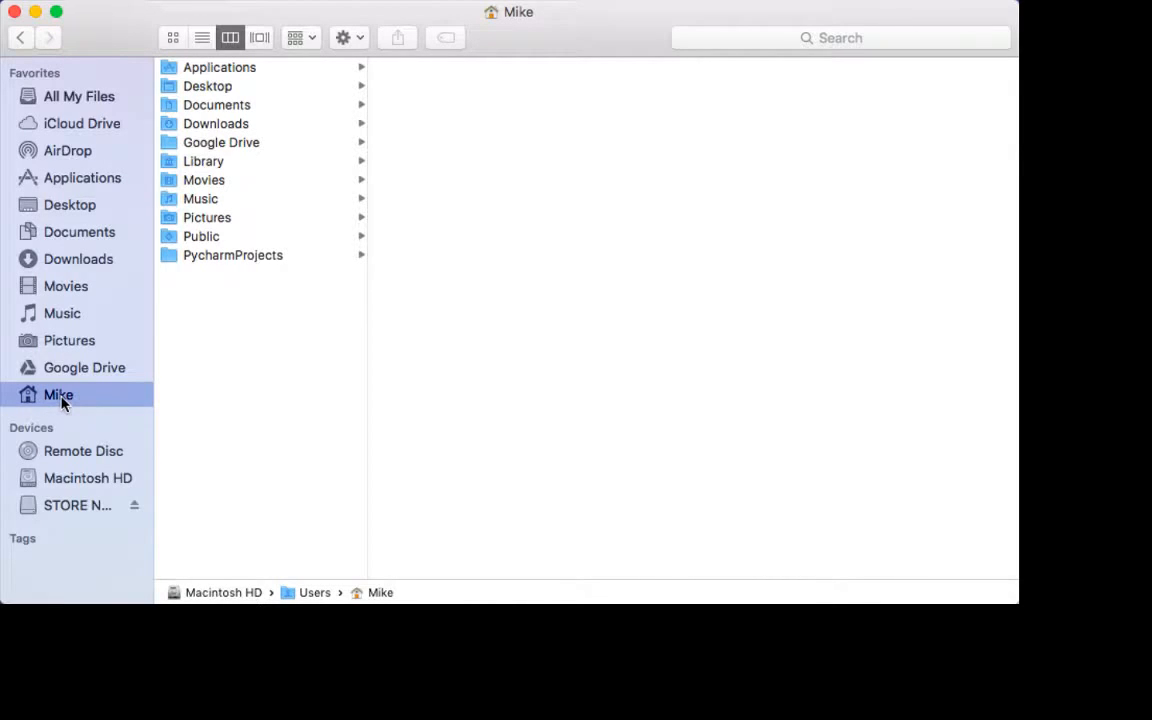
mouse_move(56, 180)
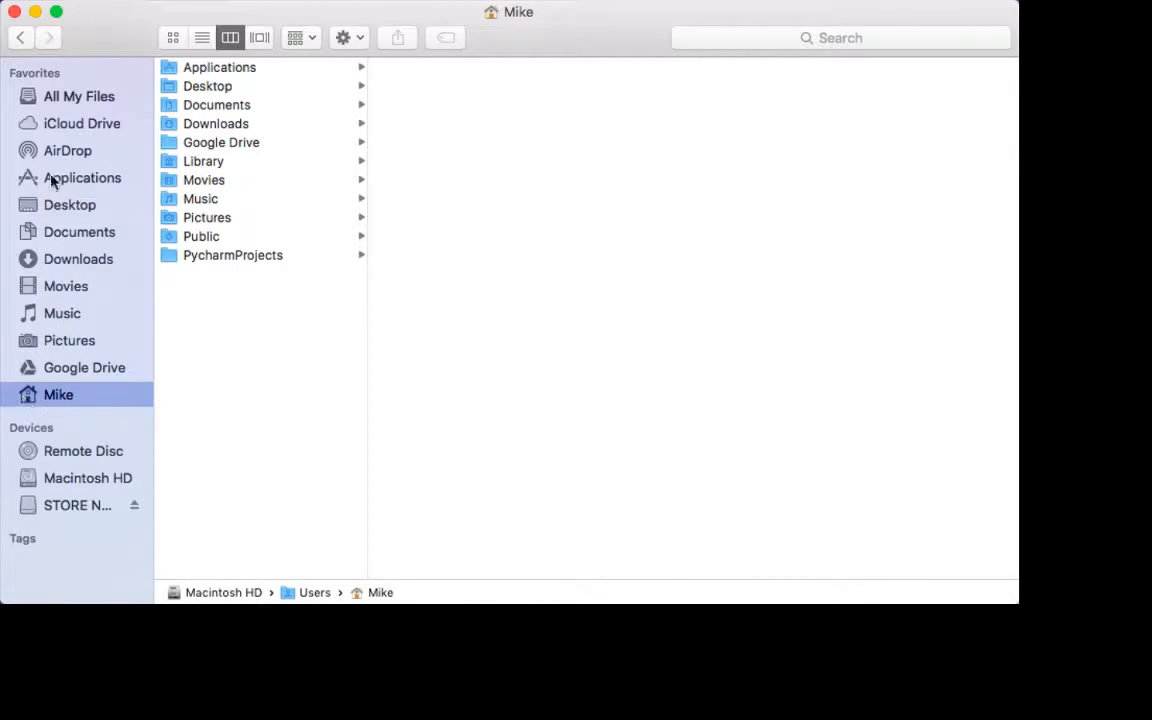
mouse_move(80, 488)
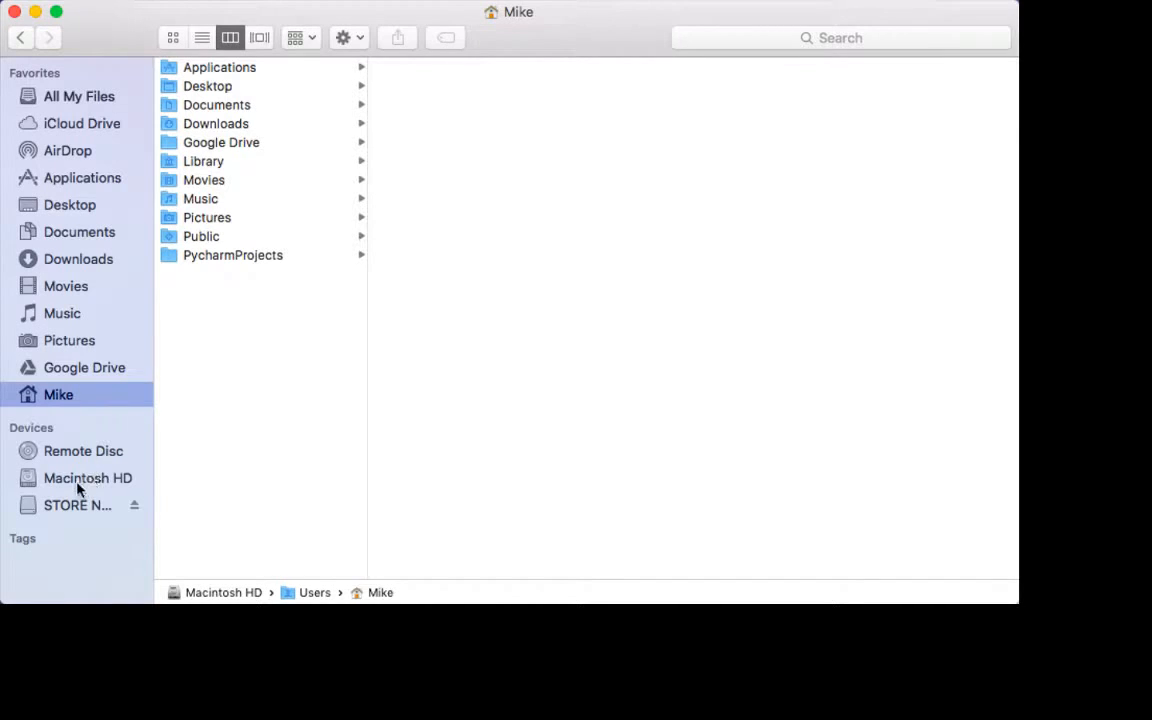
Step: Glance at Macintosh HD and All My Files, returning to the home folder each time
left_click(88, 478)
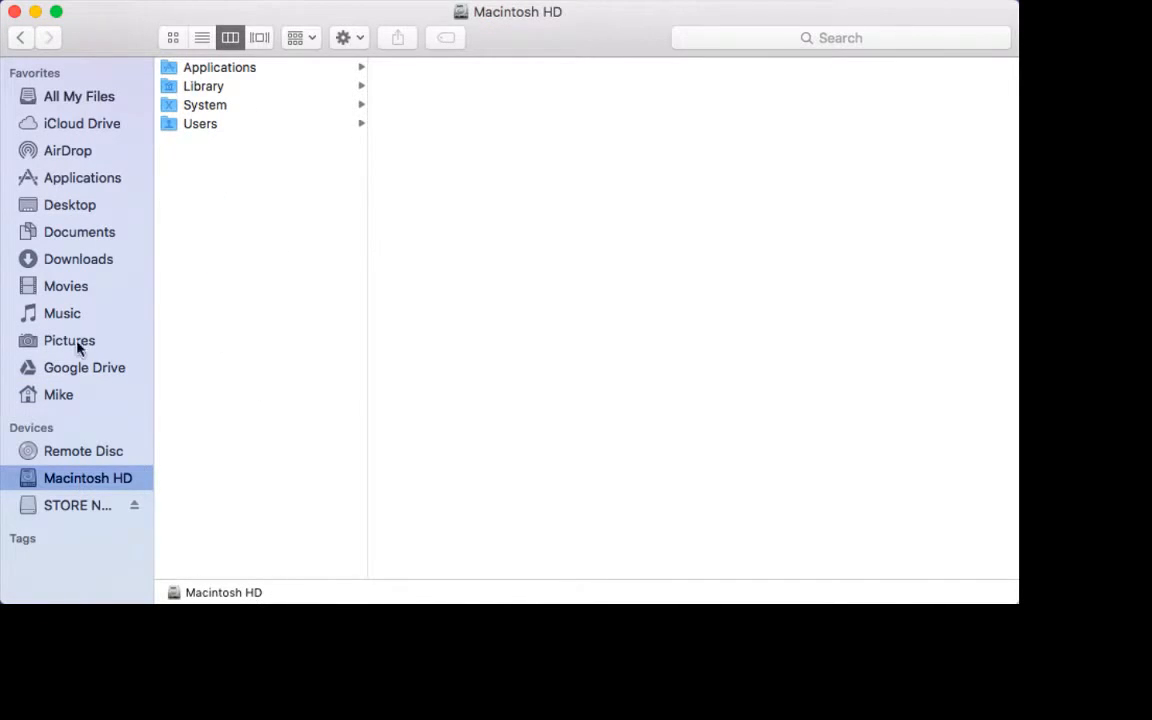
left_click(58, 394)
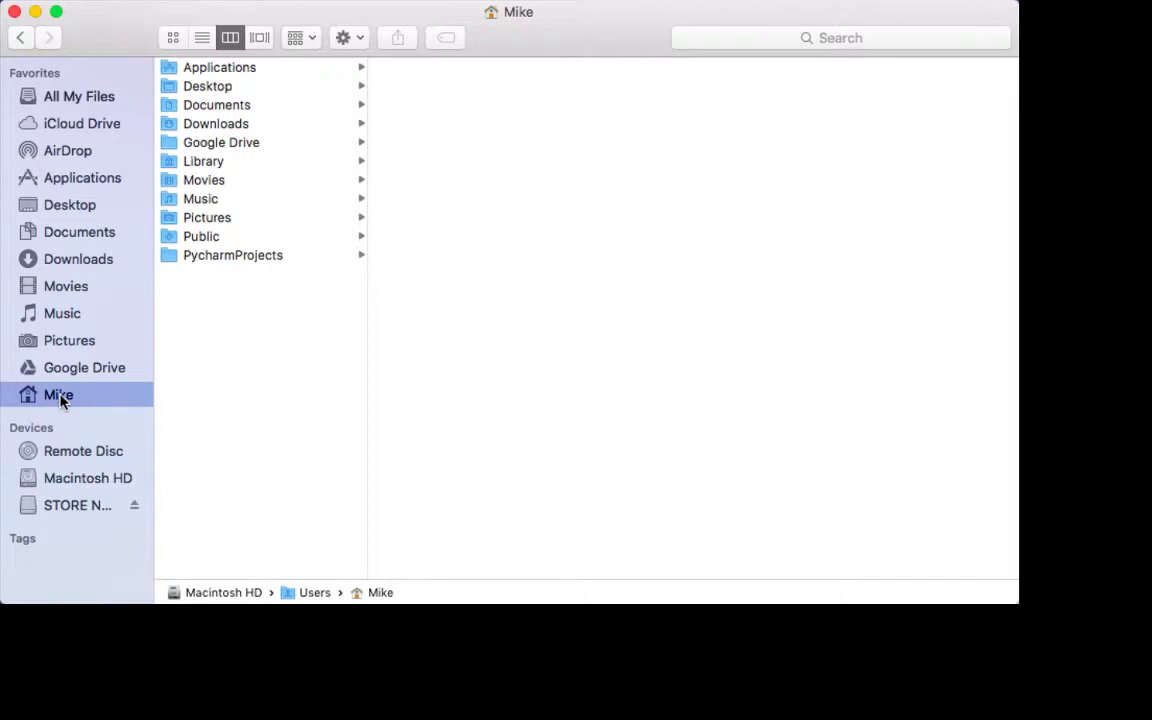
left_click(78, 96)
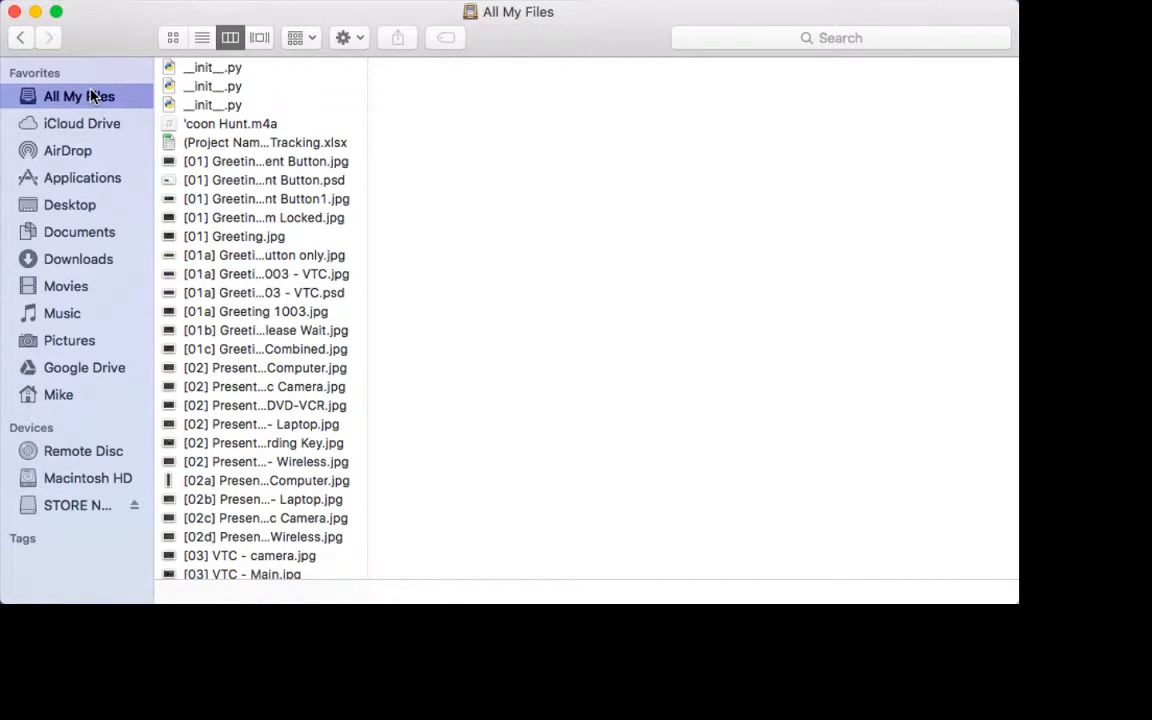
left_click(58, 394)
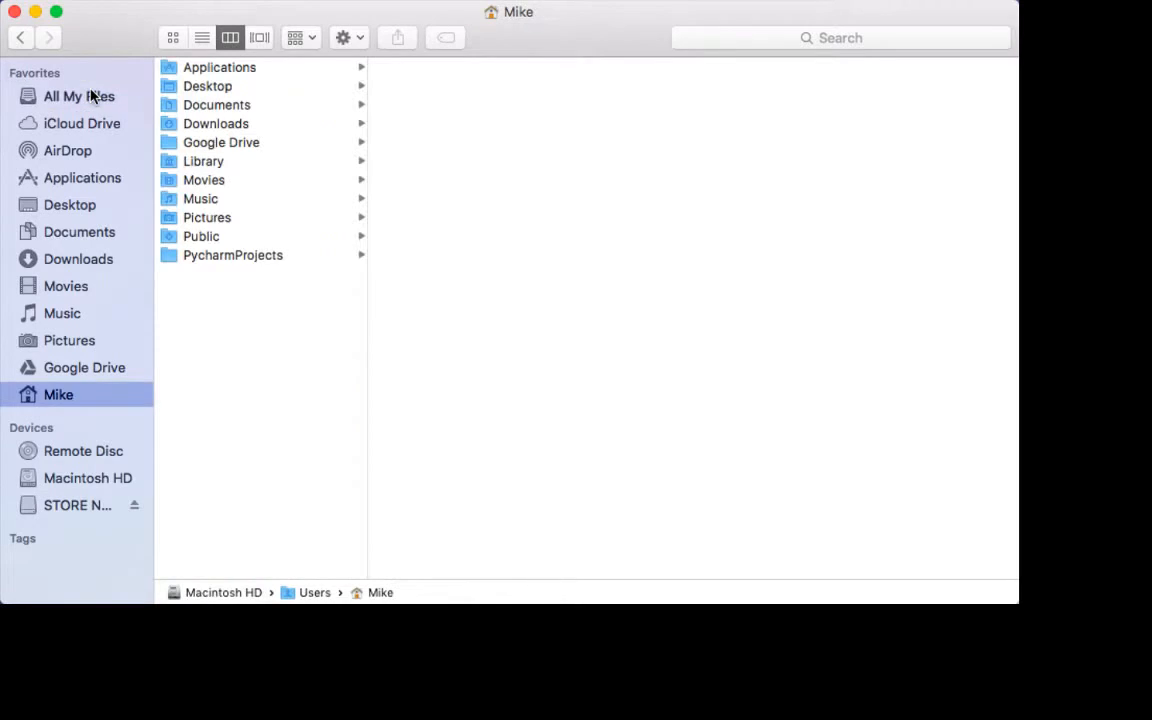
mouse_move(70, 476)
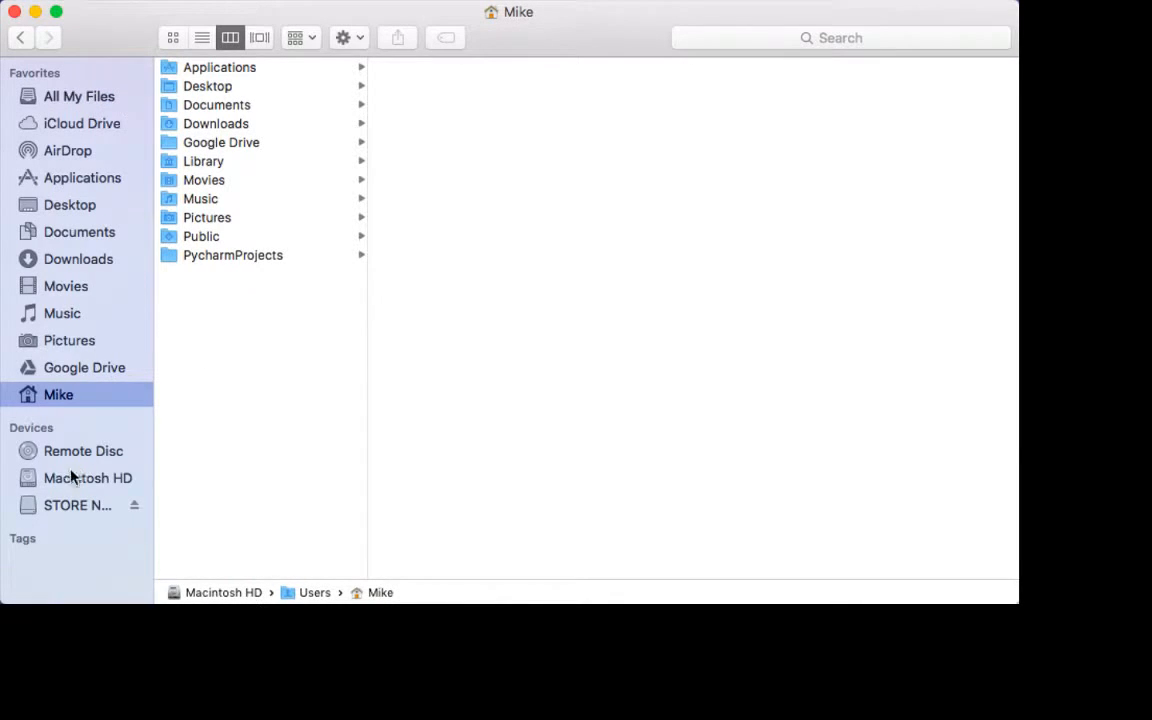
mouse_move(100, 420)
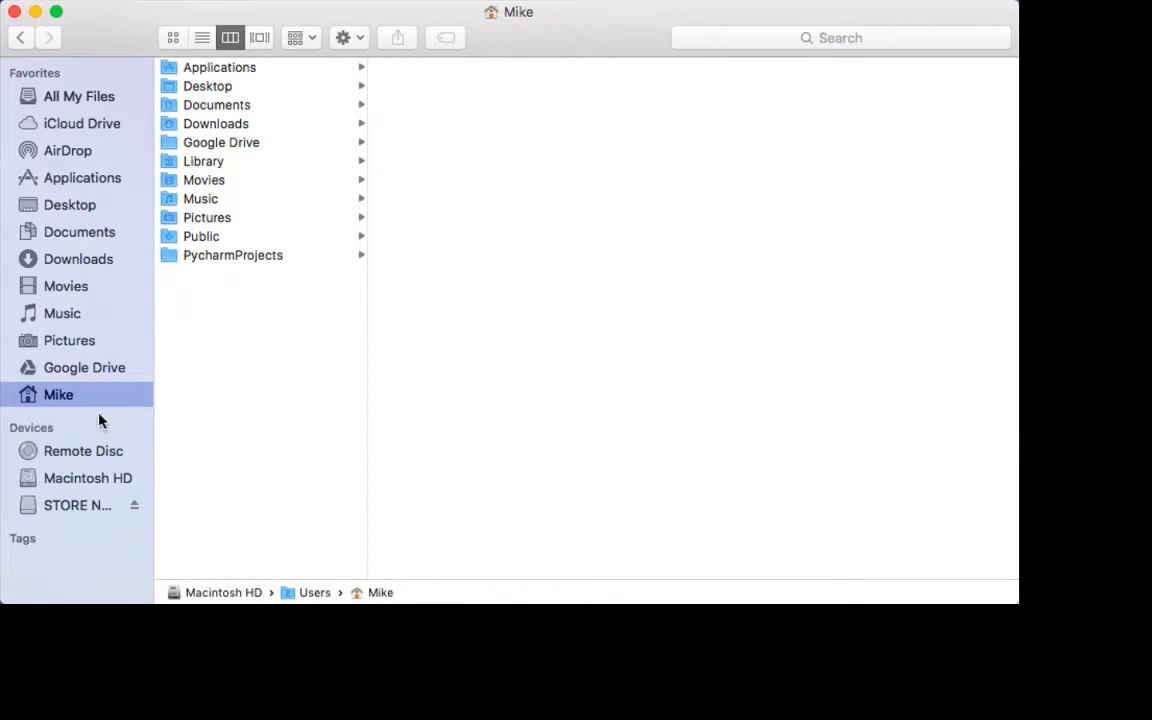
left_click(88, 478)
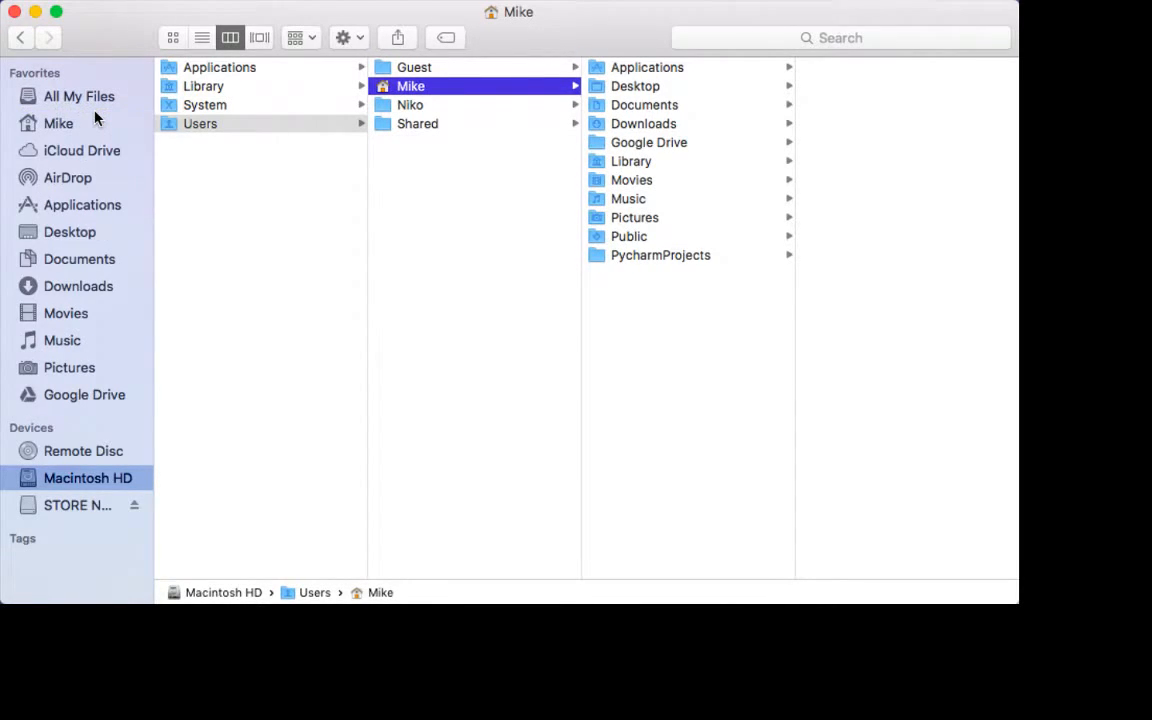
mouse_move(32, 118)
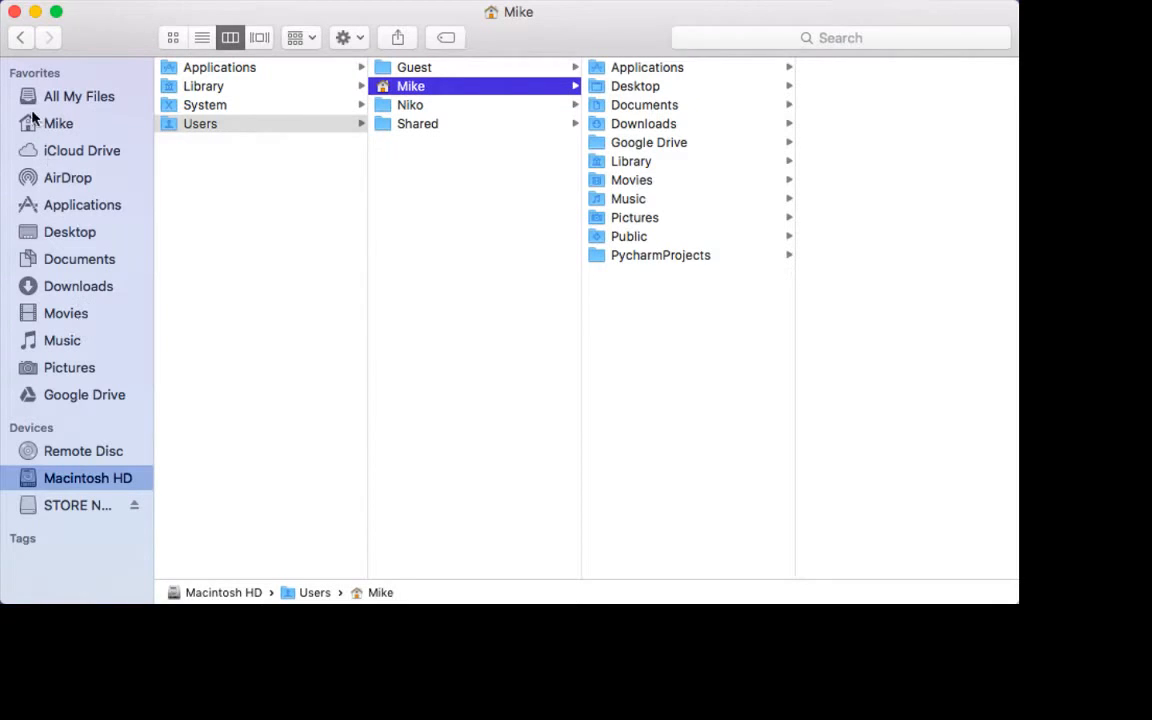
left_click(58, 124)
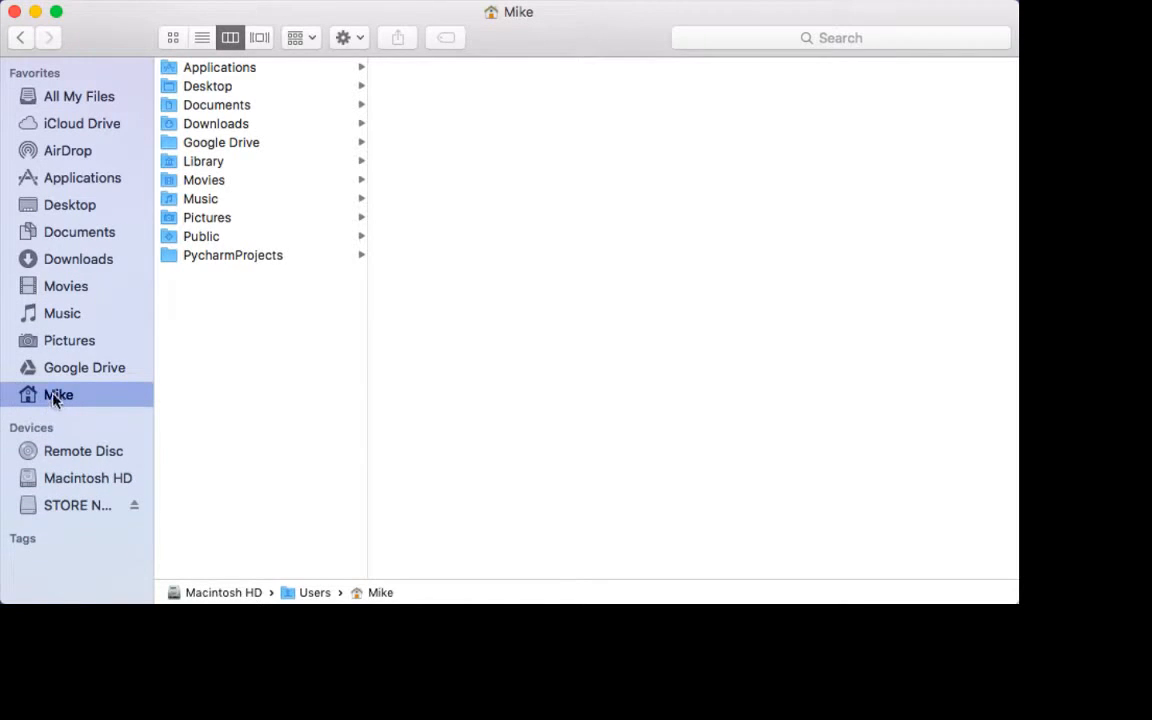
mouse_move(180, 352)
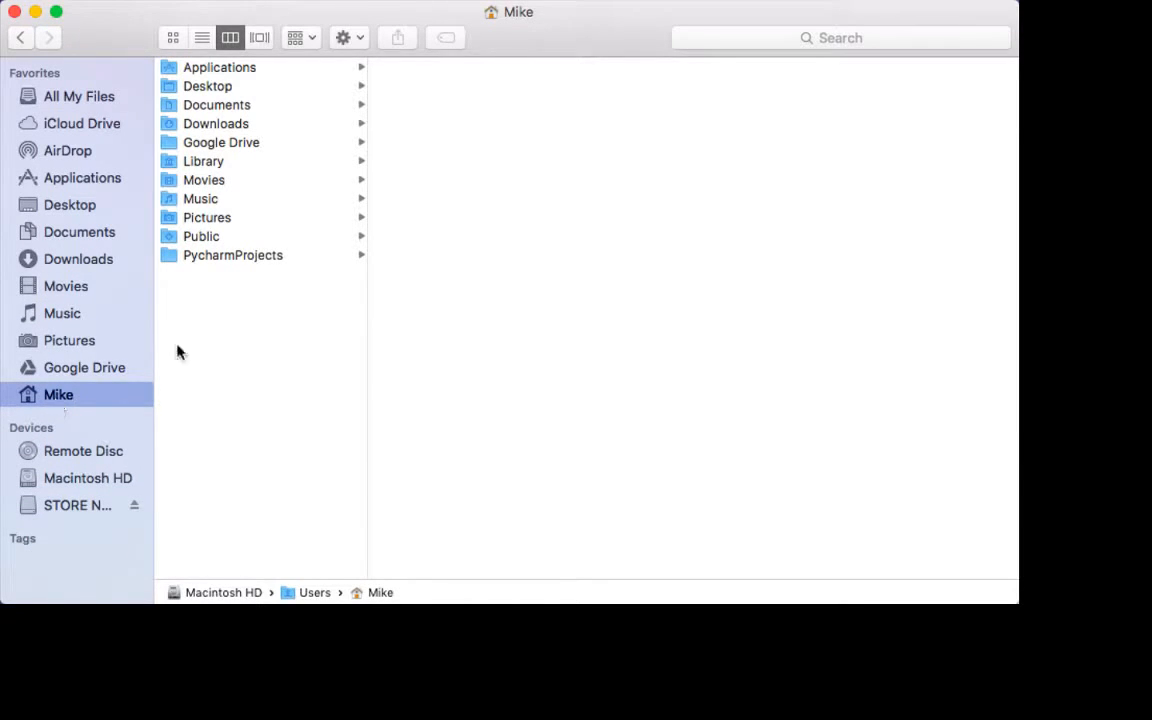
mouse_move(216, 56)
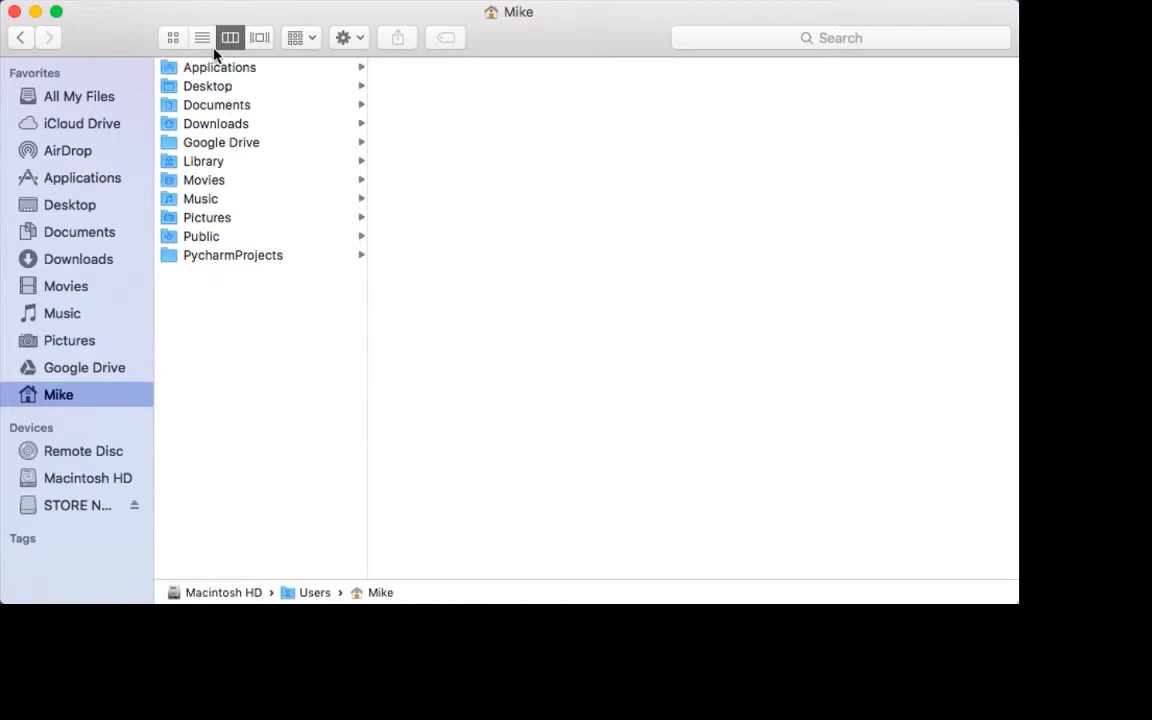
mouse_move(194, 192)
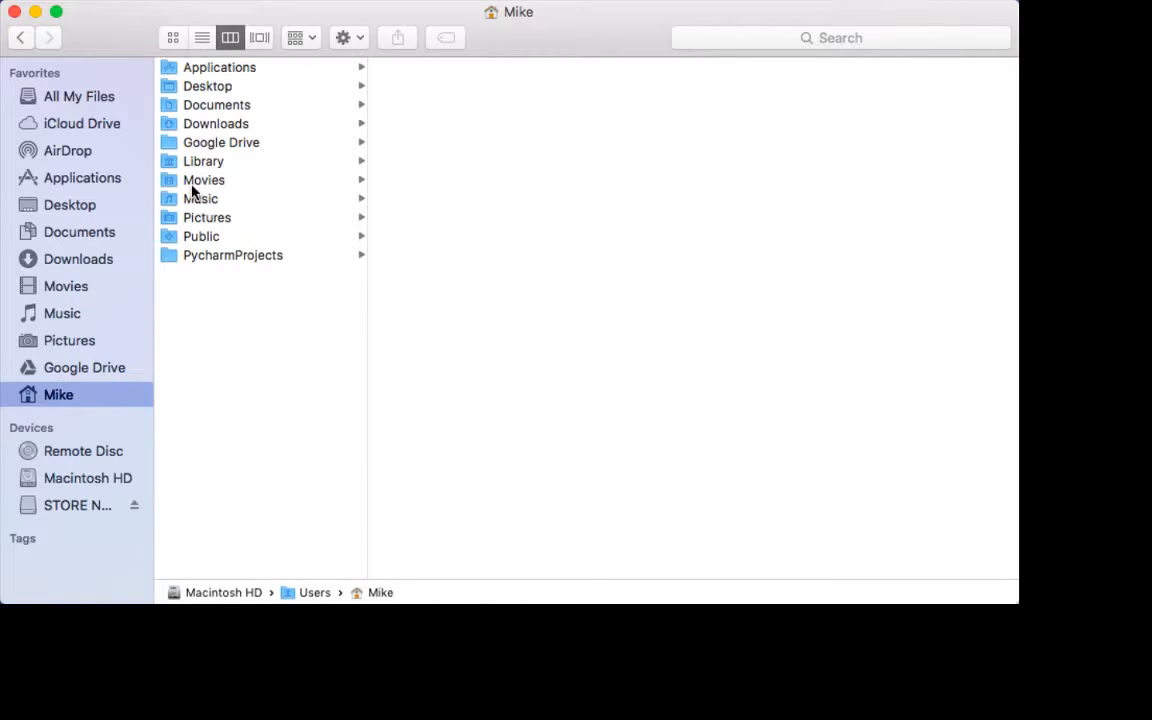
Step: Navigate Music › iTunes › iTunes Media › Music to list the artist folders
left_click(204, 180)
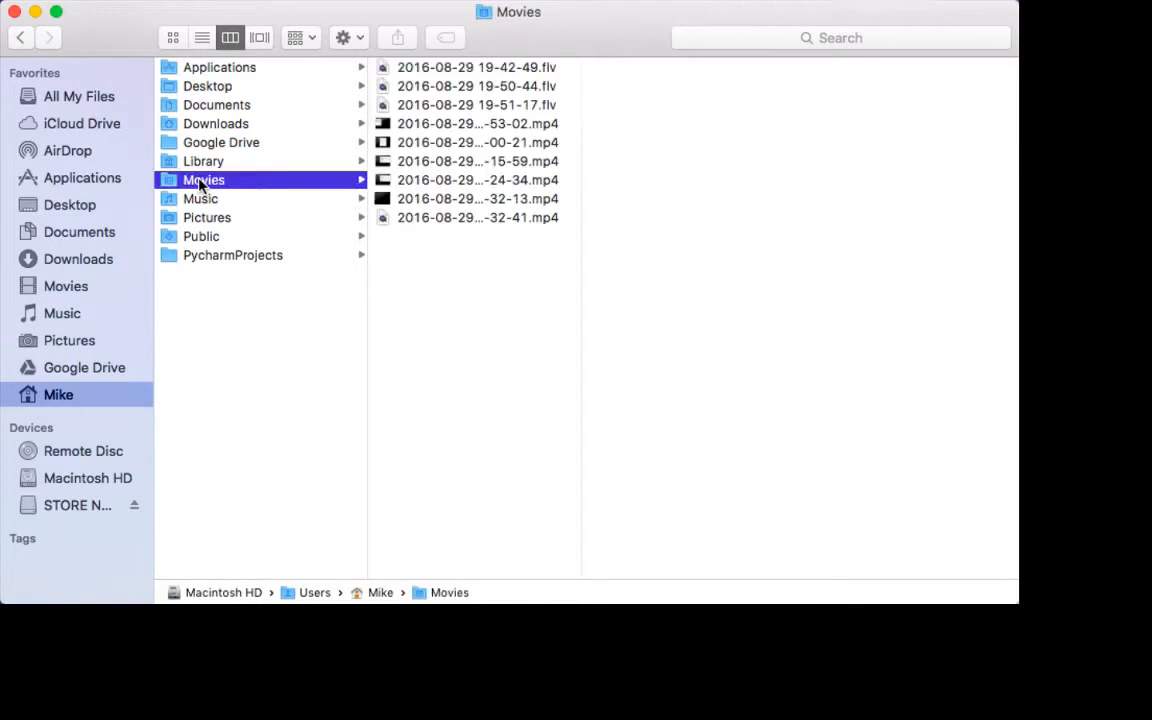
left_click(200, 198)
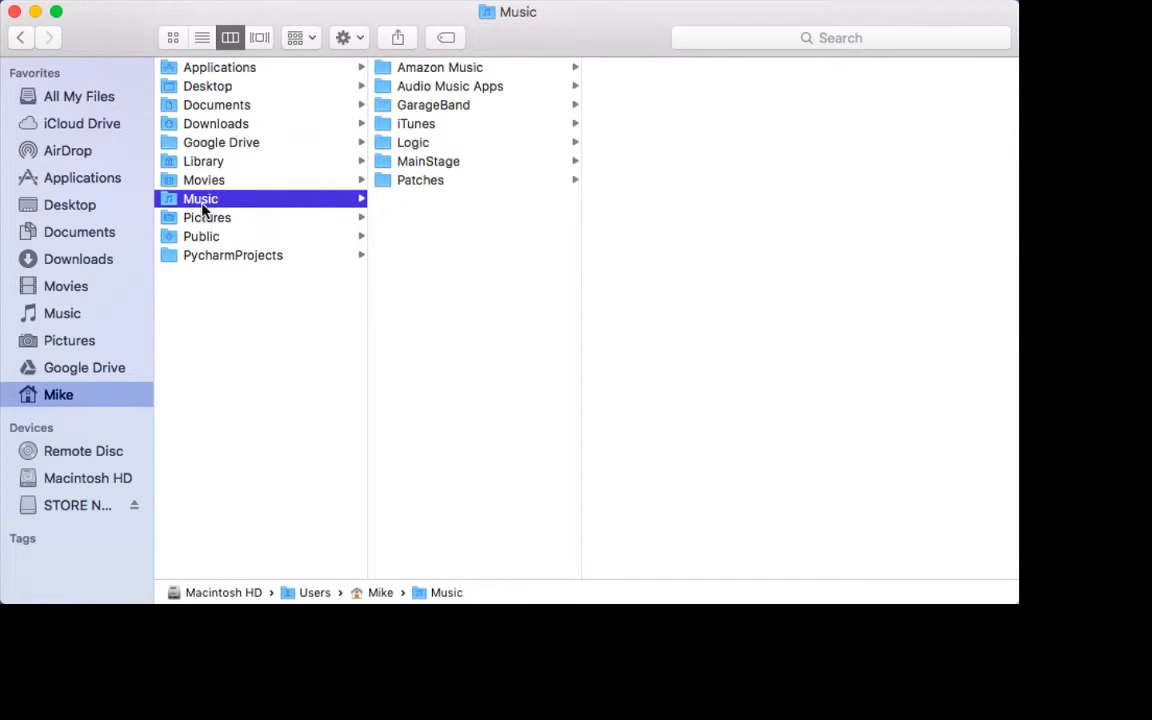
mouse_move(444, 100)
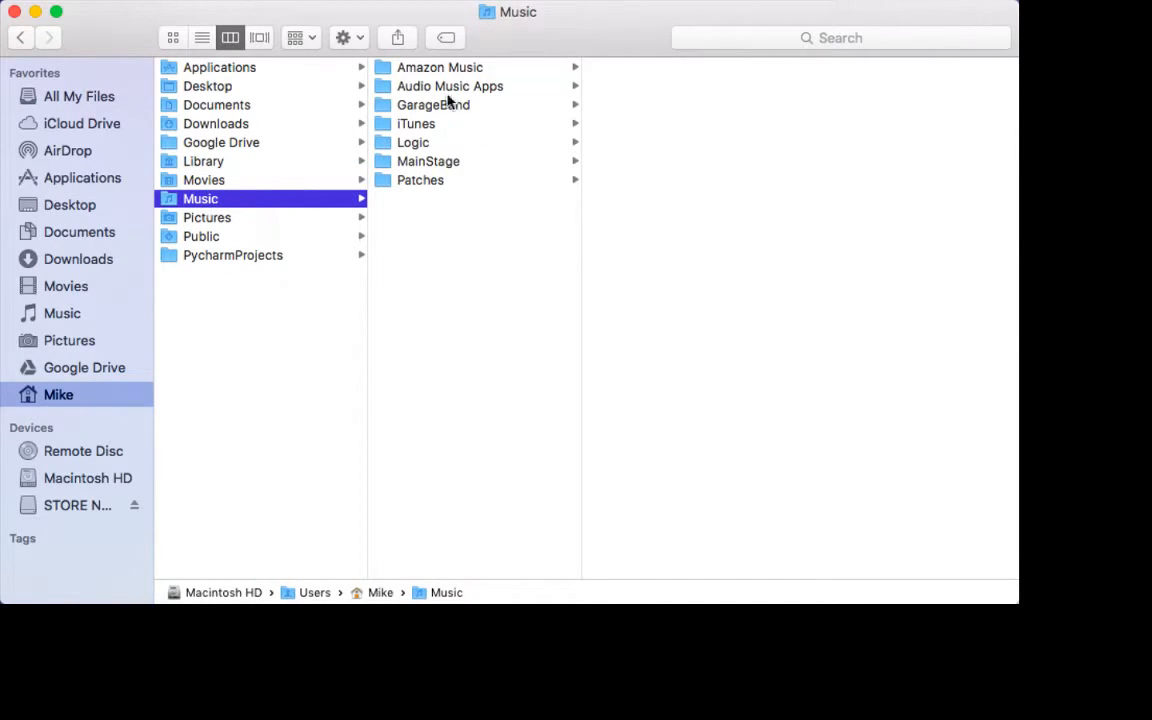
left_click(416, 124)
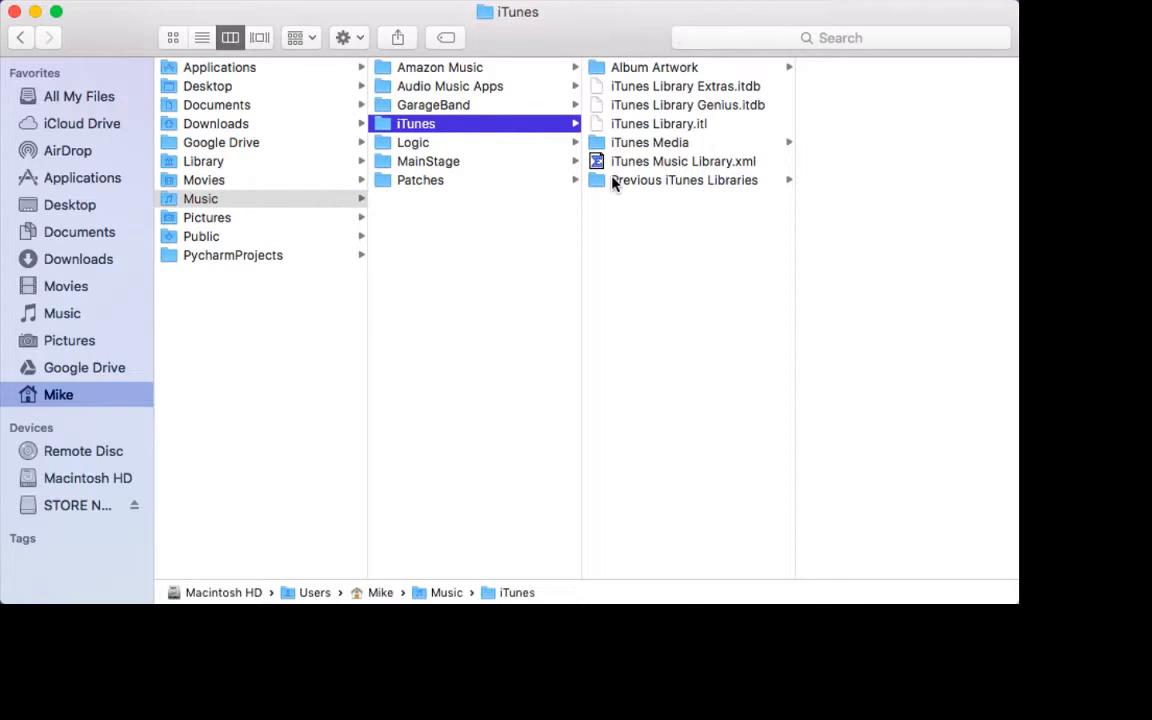
left_click(648, 142)
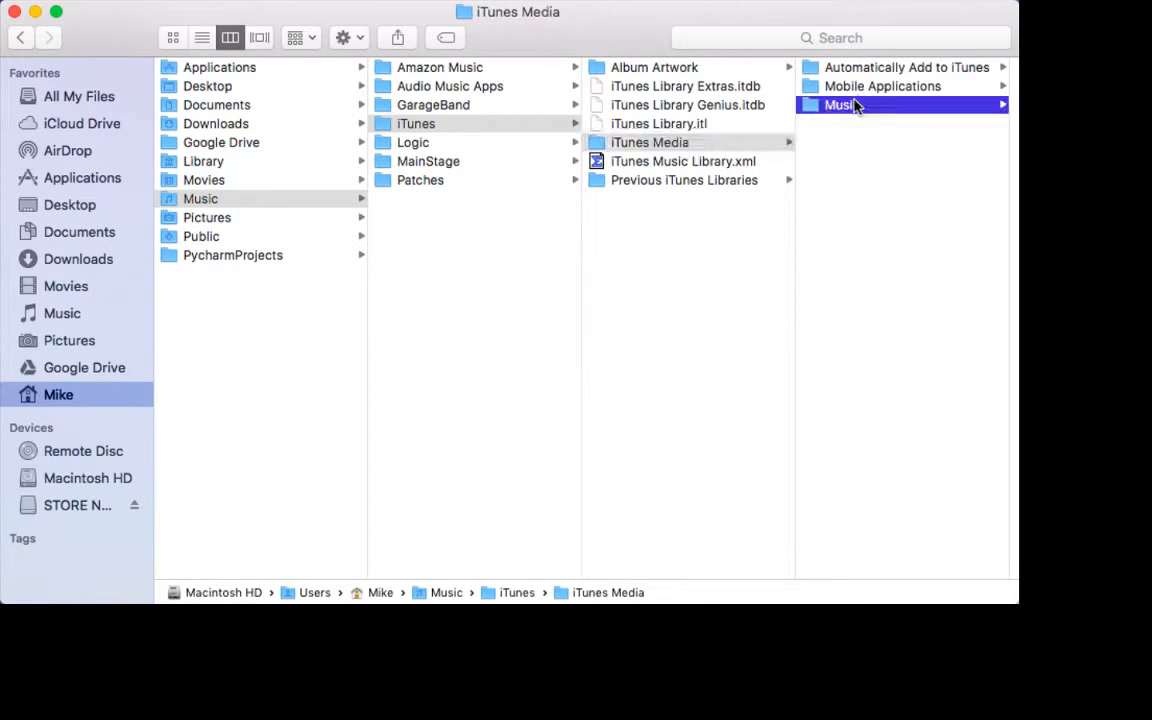
left_click(840, 104)
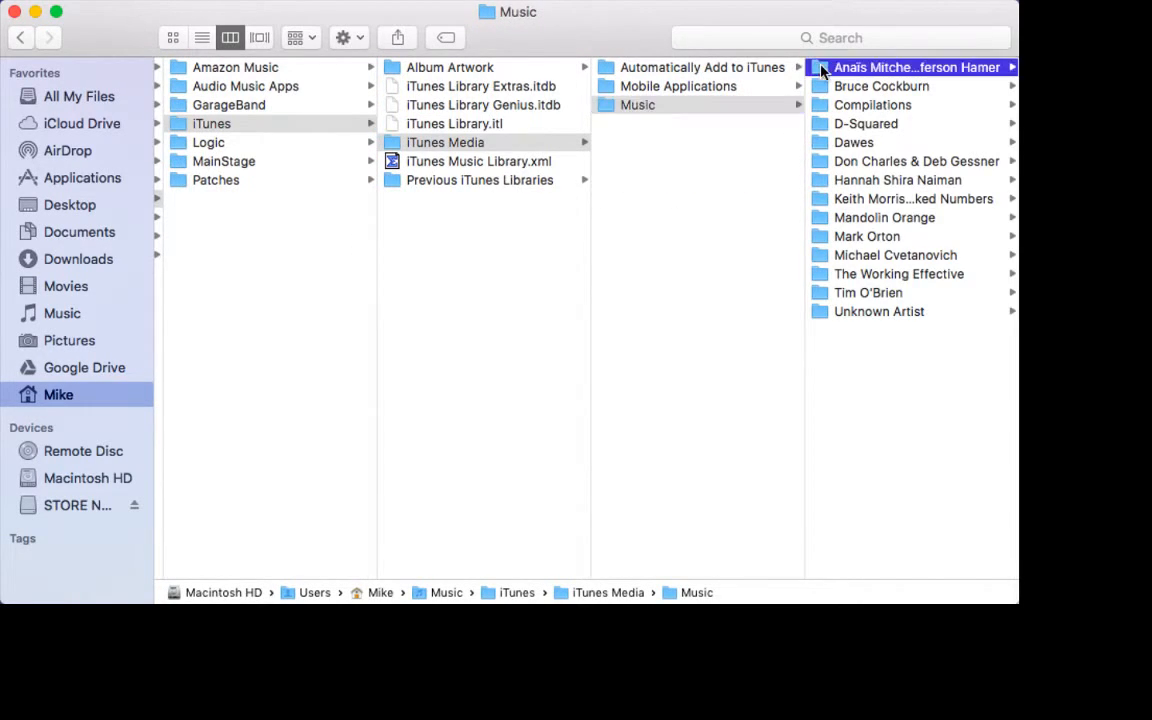
Step: Select the first artist folder so its album folder is revealed
left_click(910, 68)
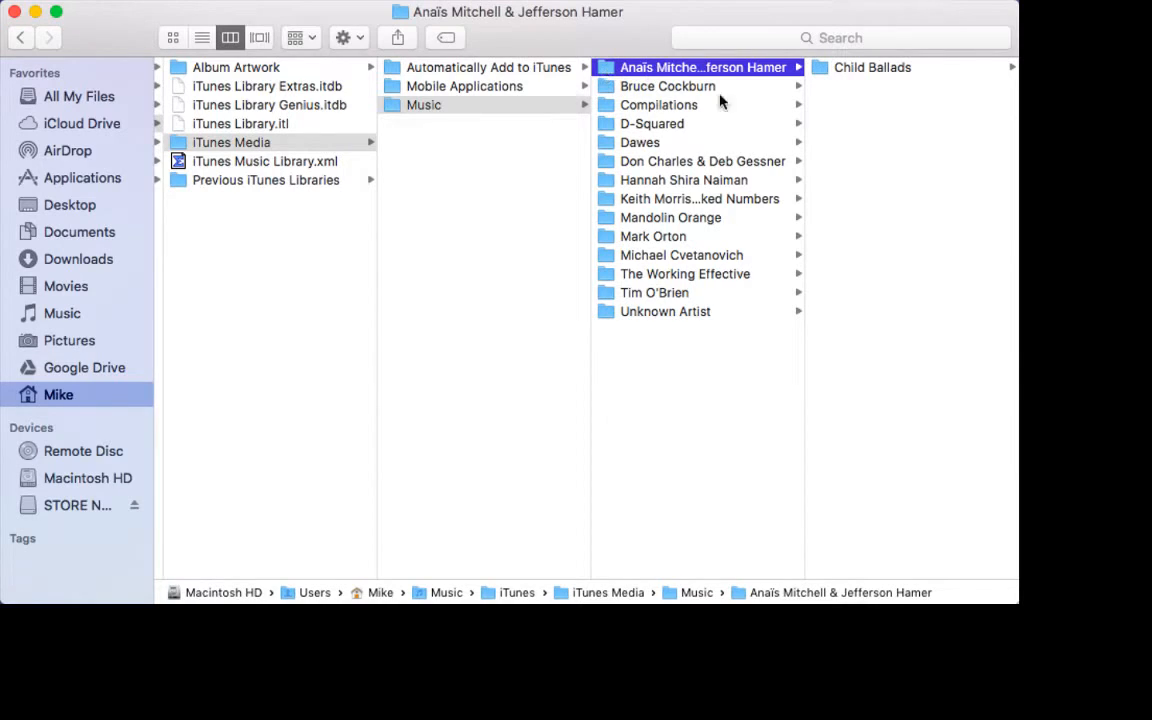
mouse_move(828, 68)
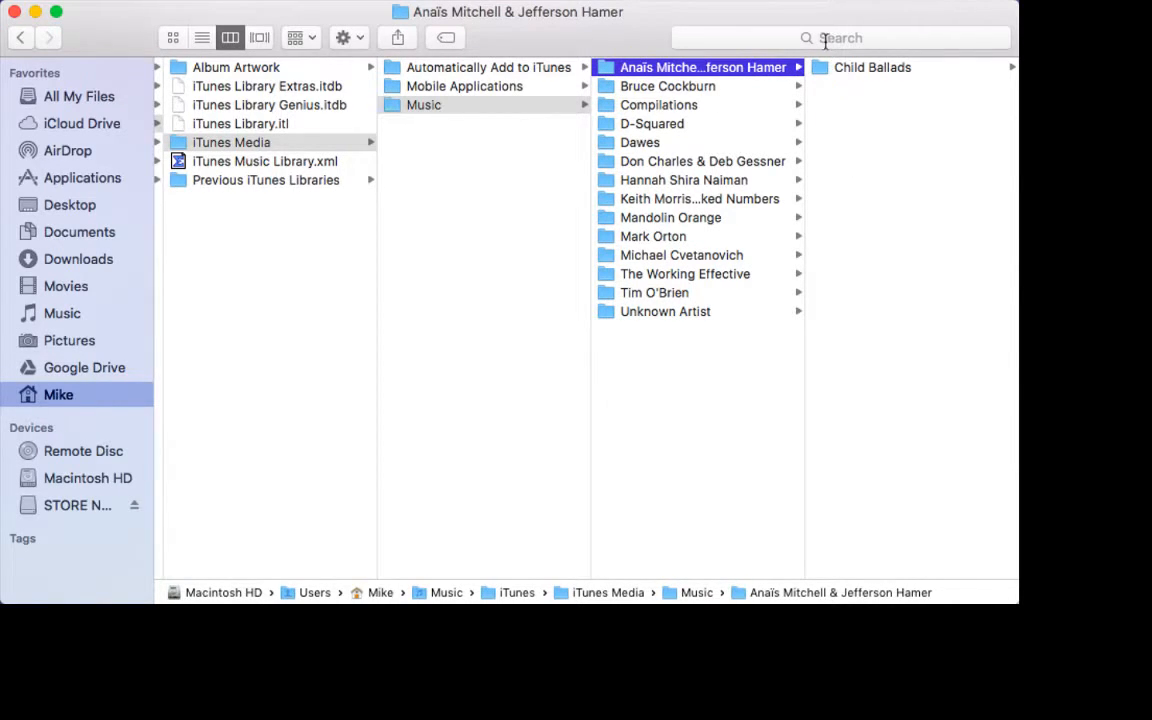
mouse_move(600, 90)
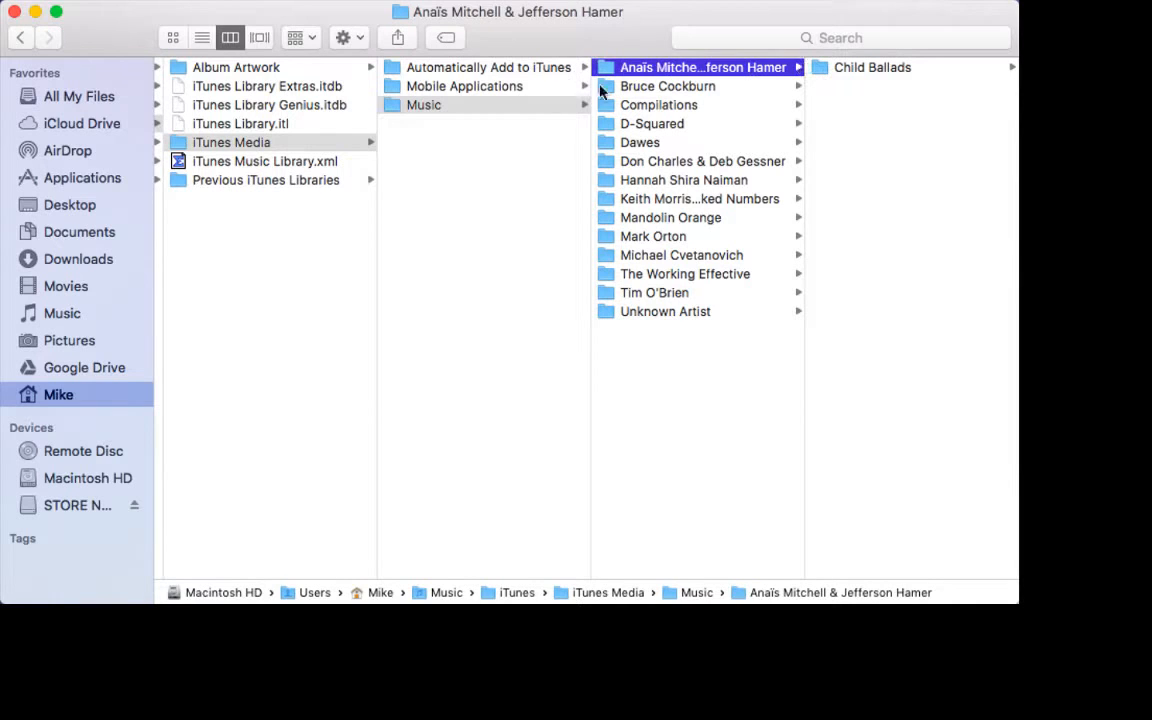
left_click(668, 86)
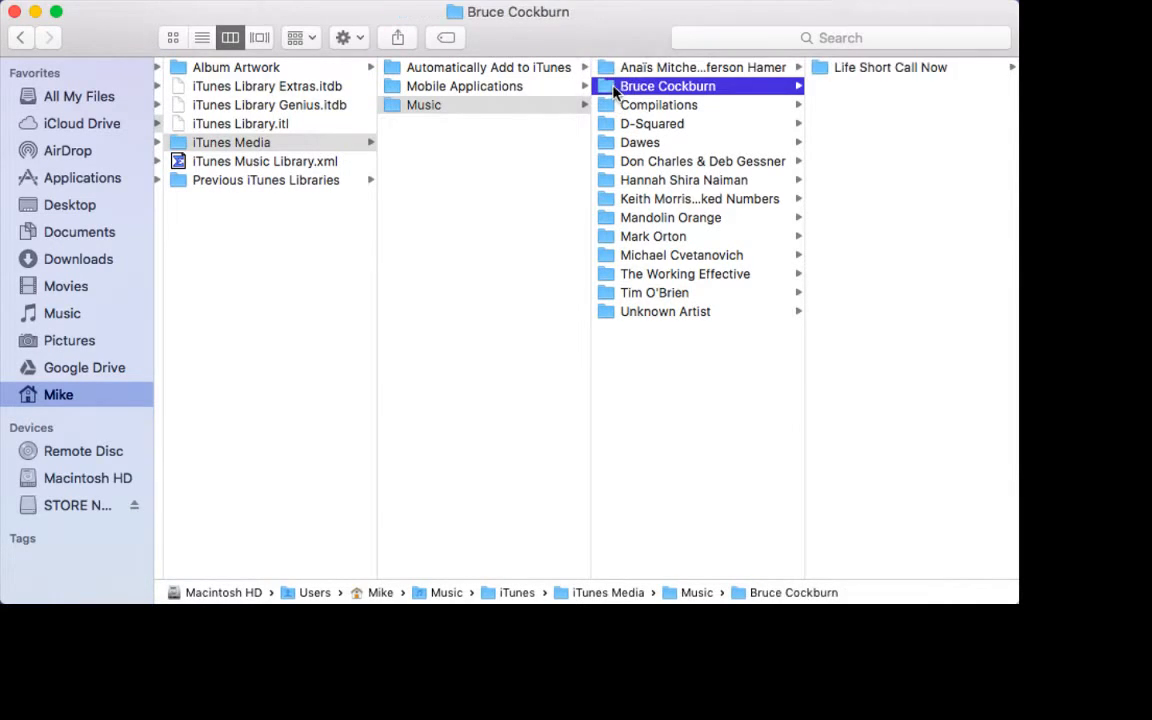
left_click(700, 68)
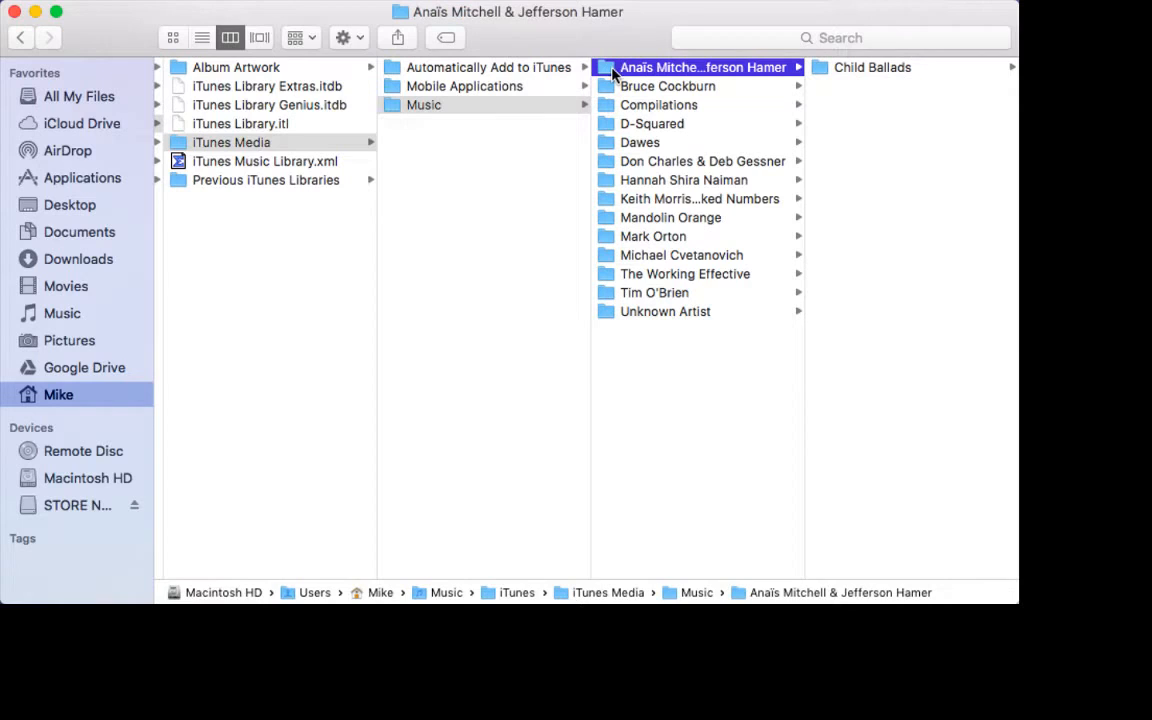
mouse_move(62, 510)
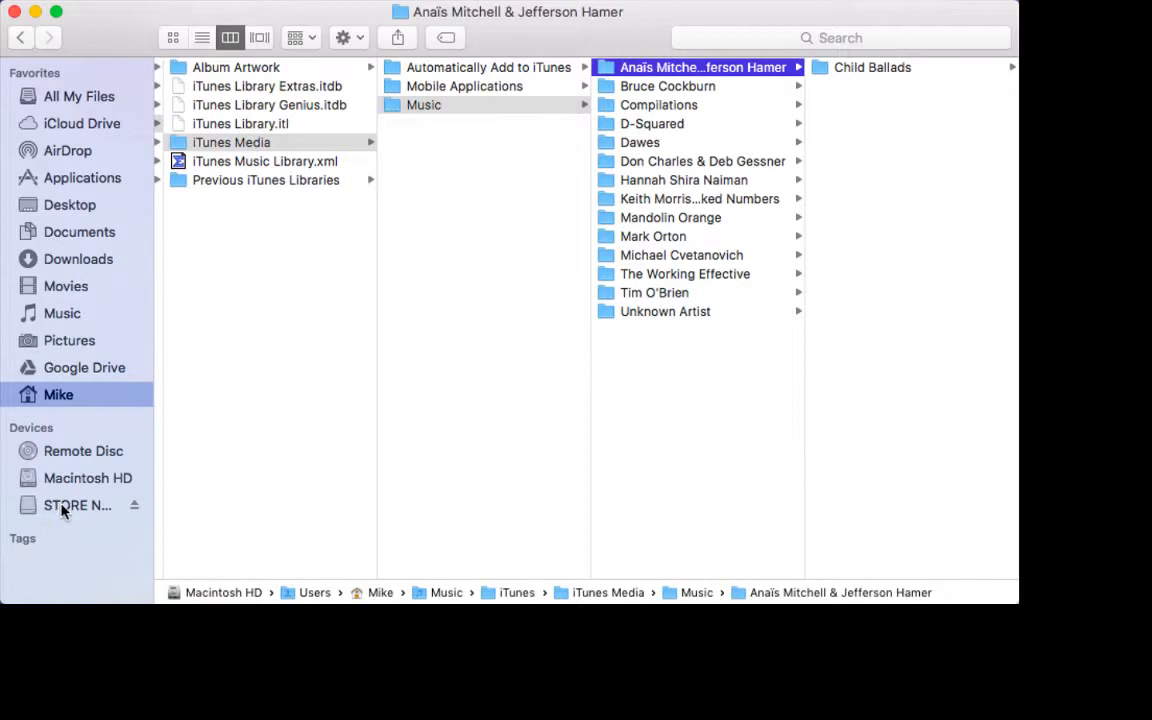
left_click(76, 504)
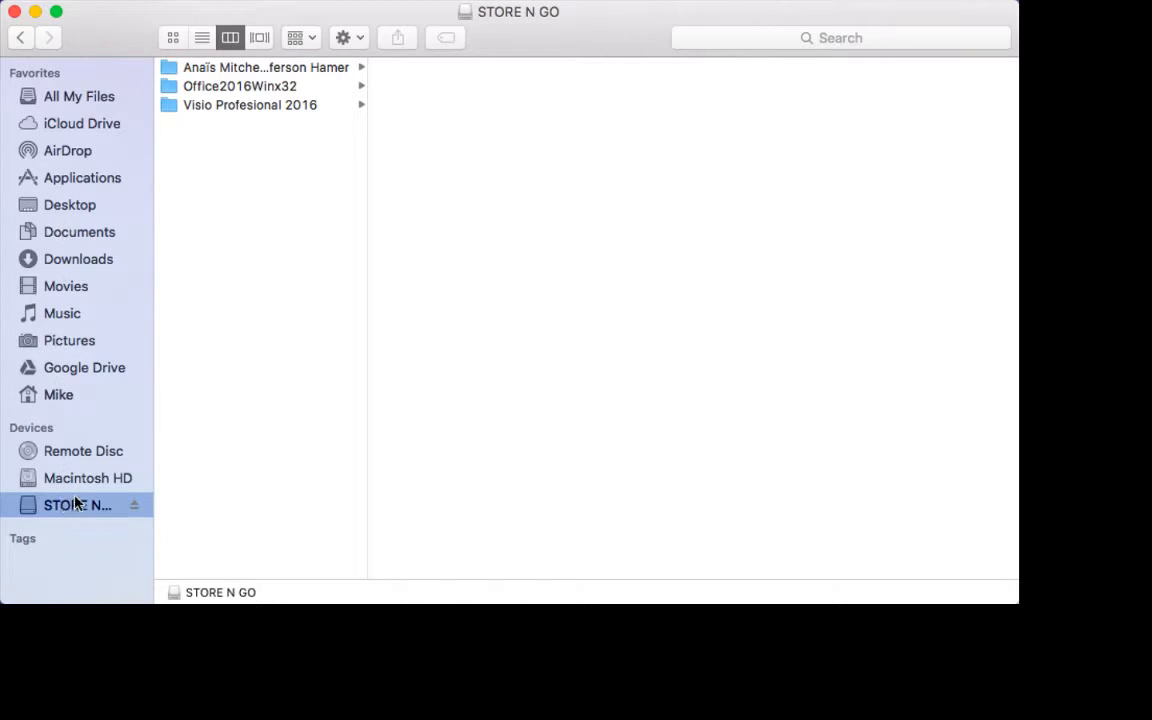
mouse_move(76, 160)
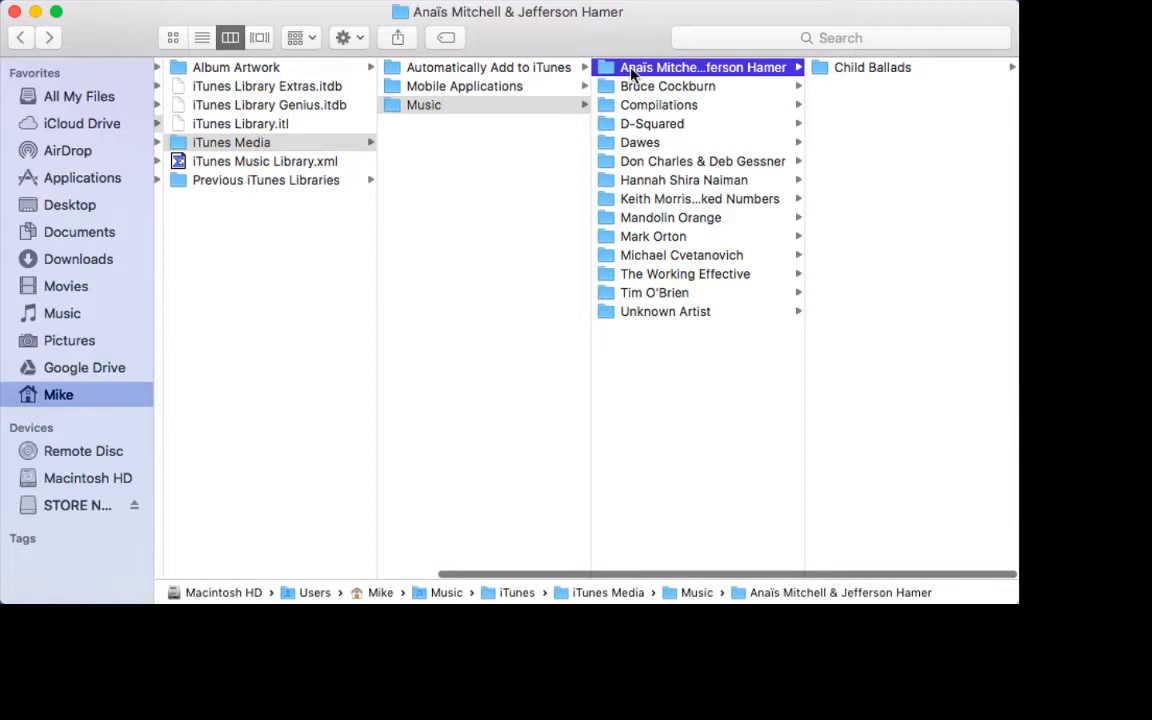
right_click(700, 68)
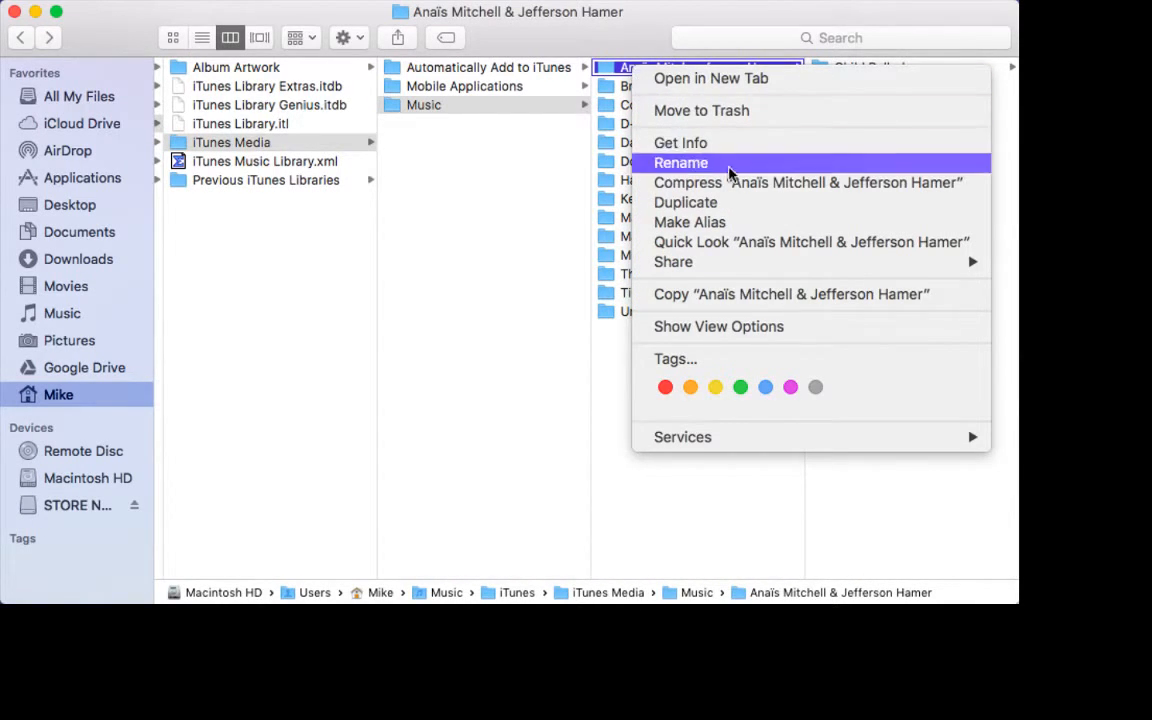
mouse_move(672, 260)
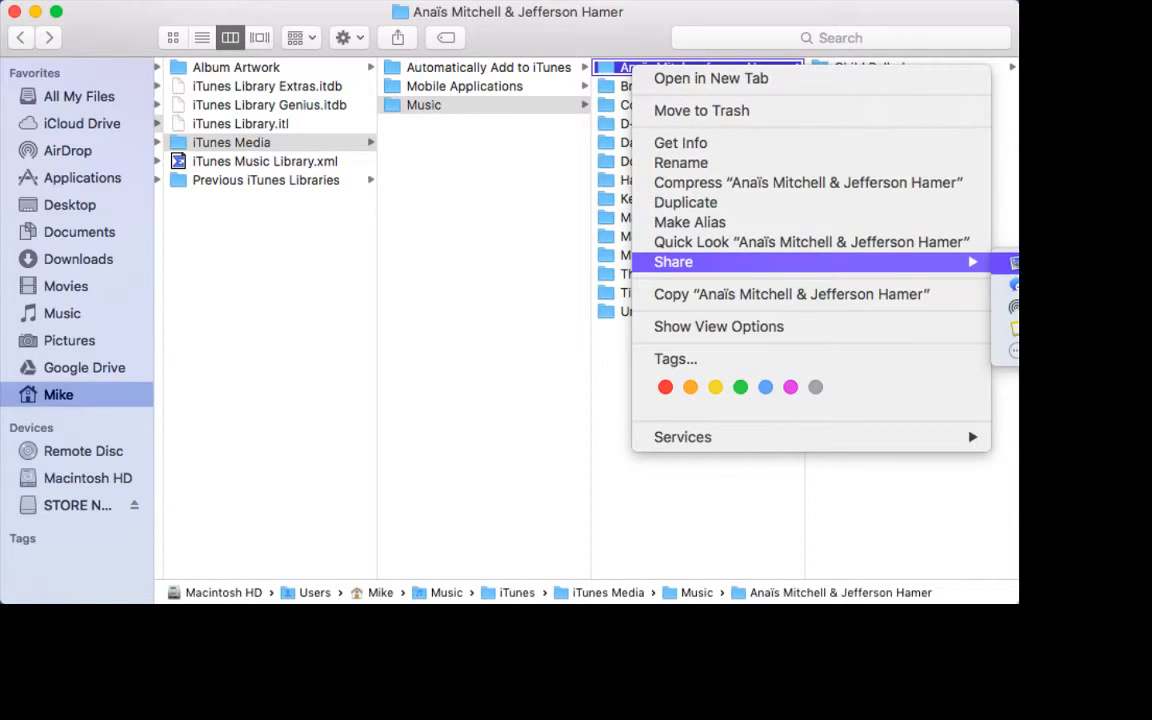
left_click(672, 260)
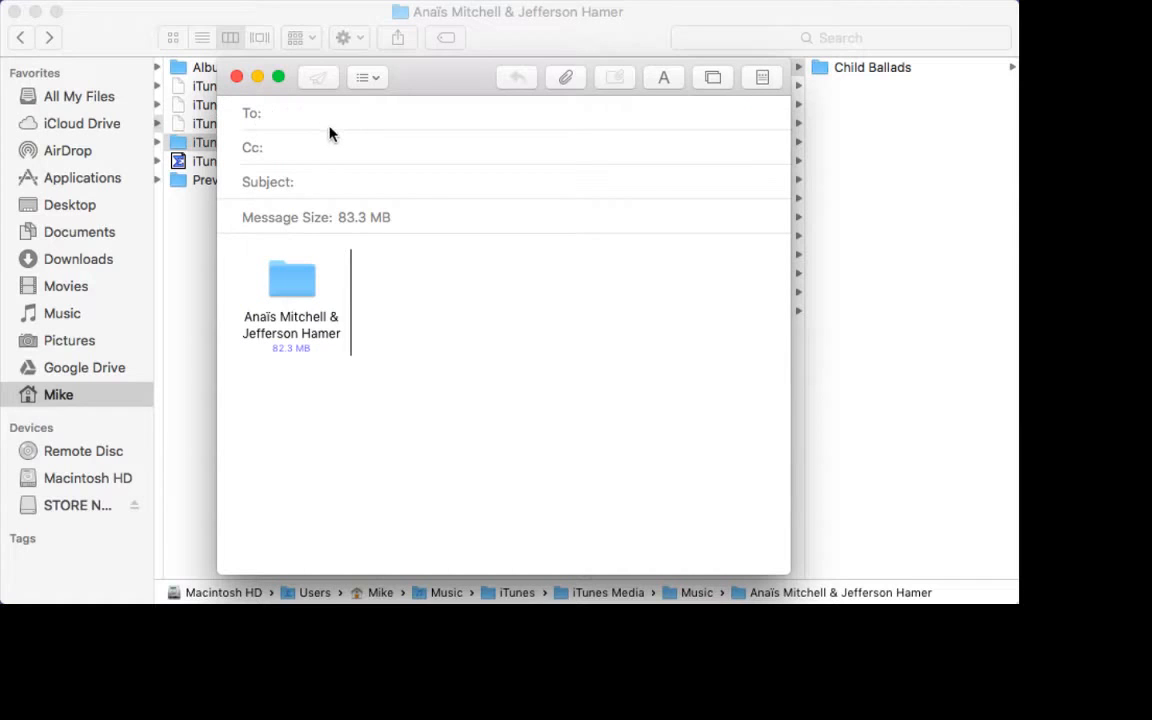
left_click(236, 76)
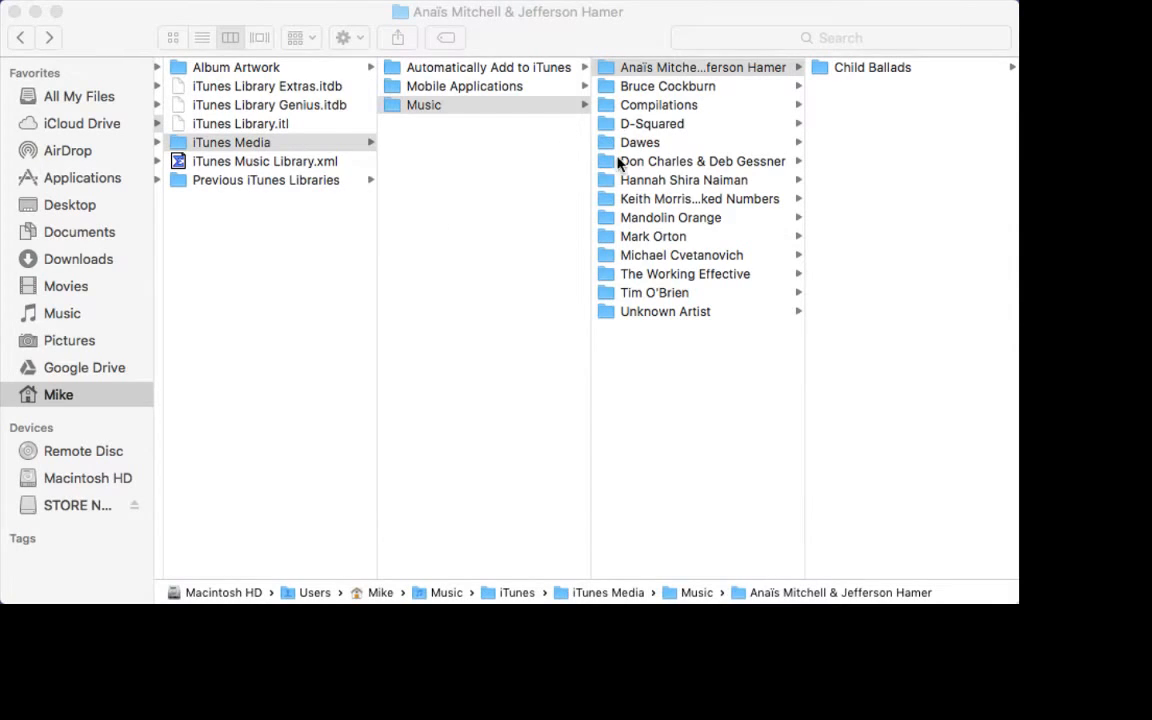
right_click(704, 68)
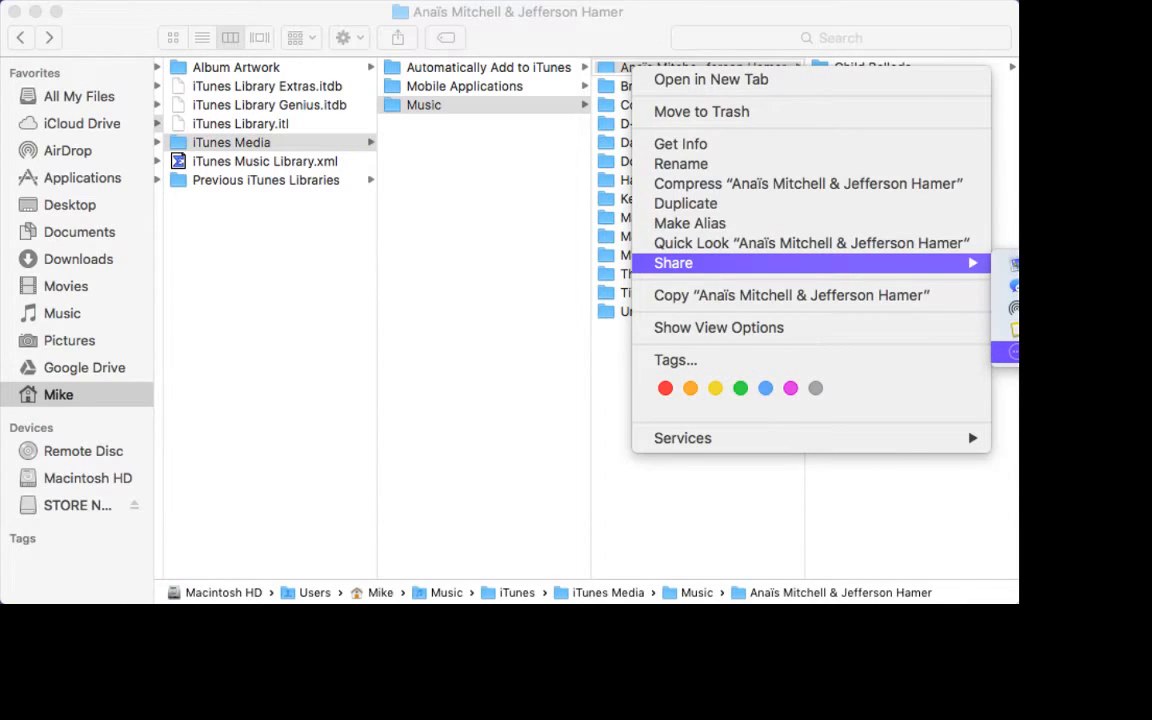
left_click(378, 432)
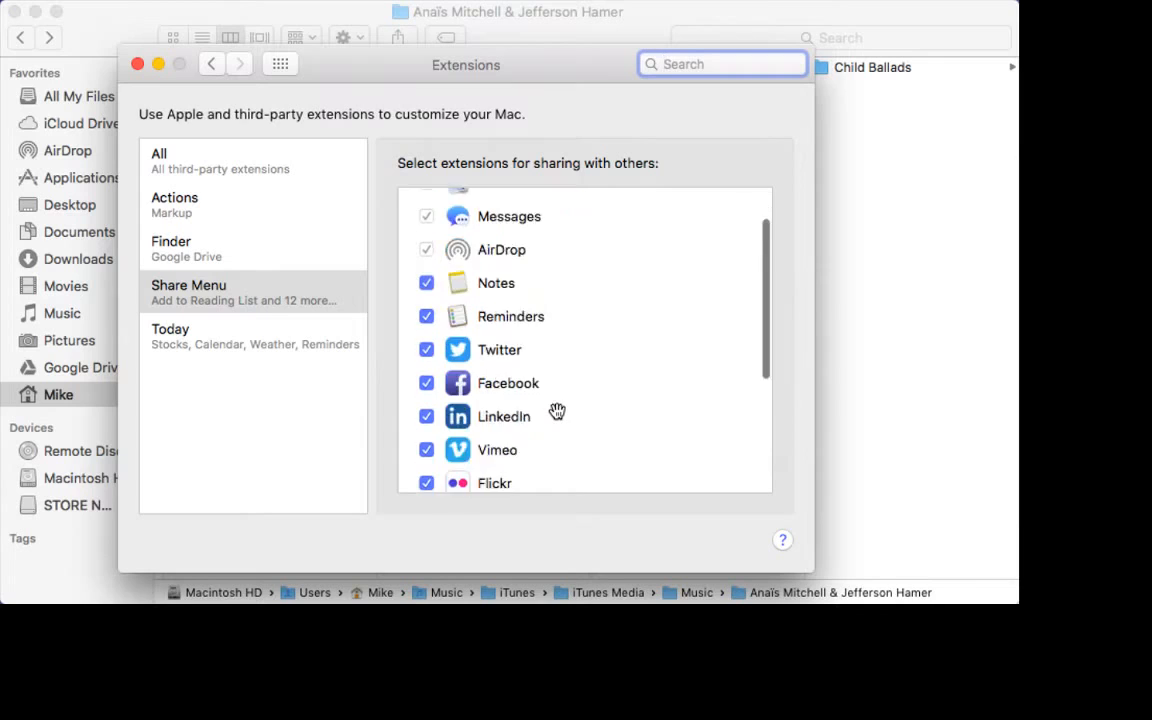
scroll("down", 3)
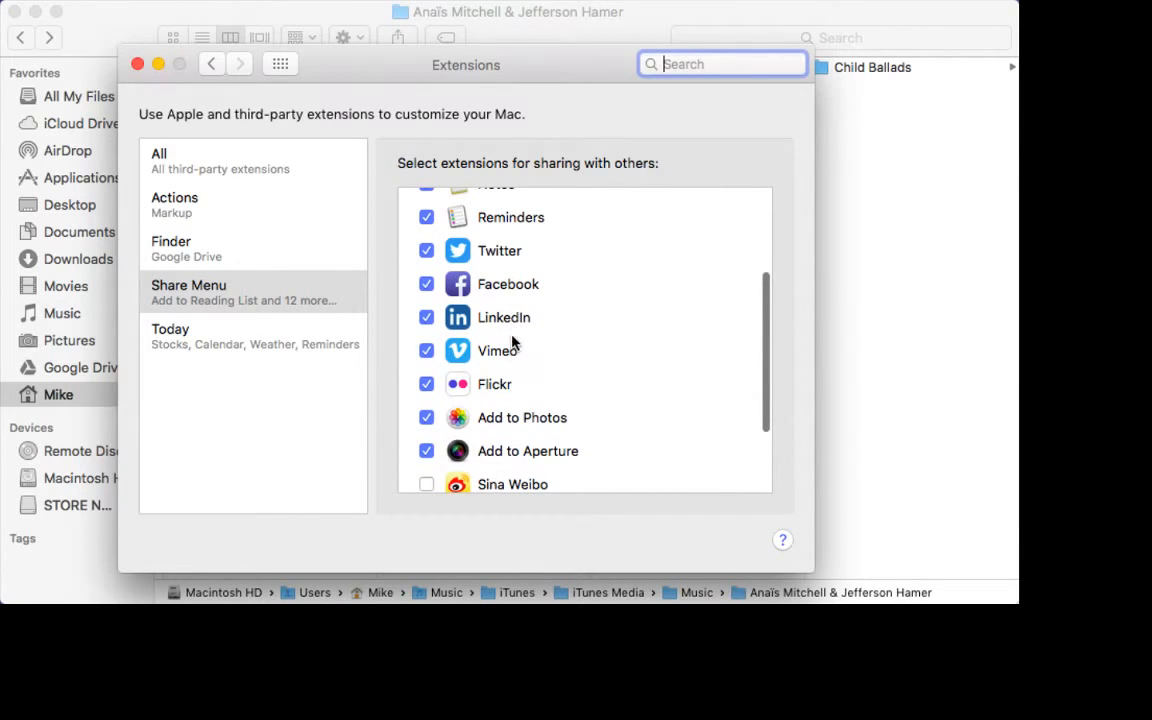
mouse_move(138, 64)
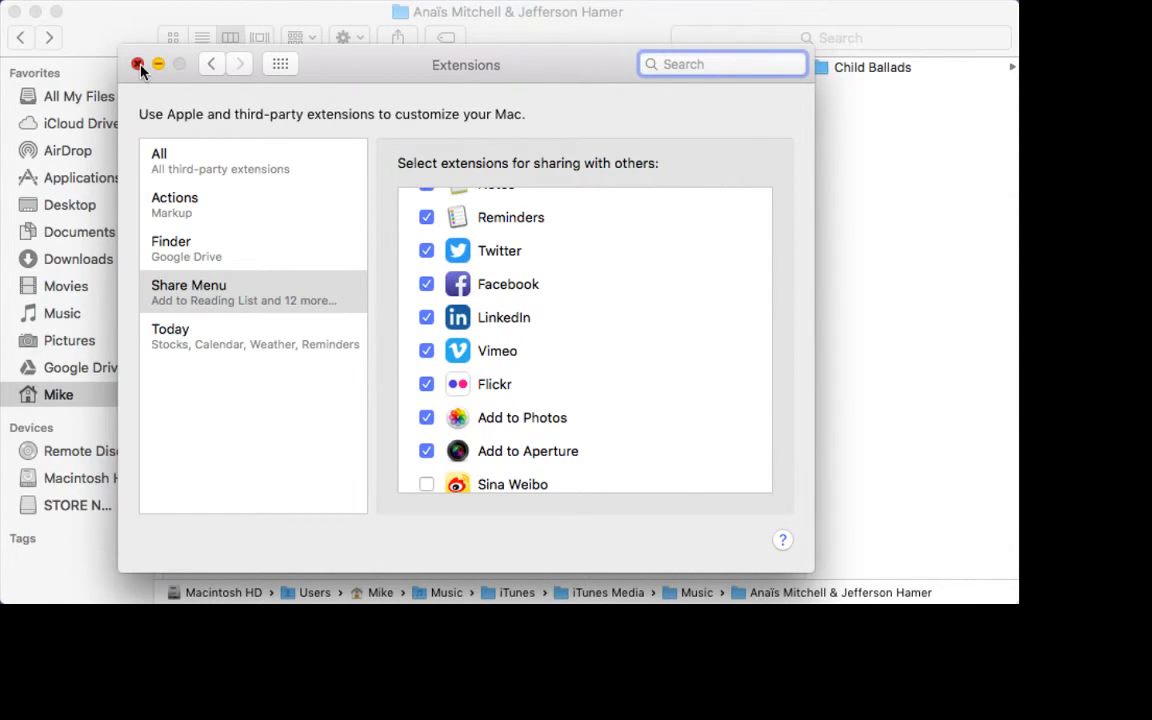
left_click(138, 64)
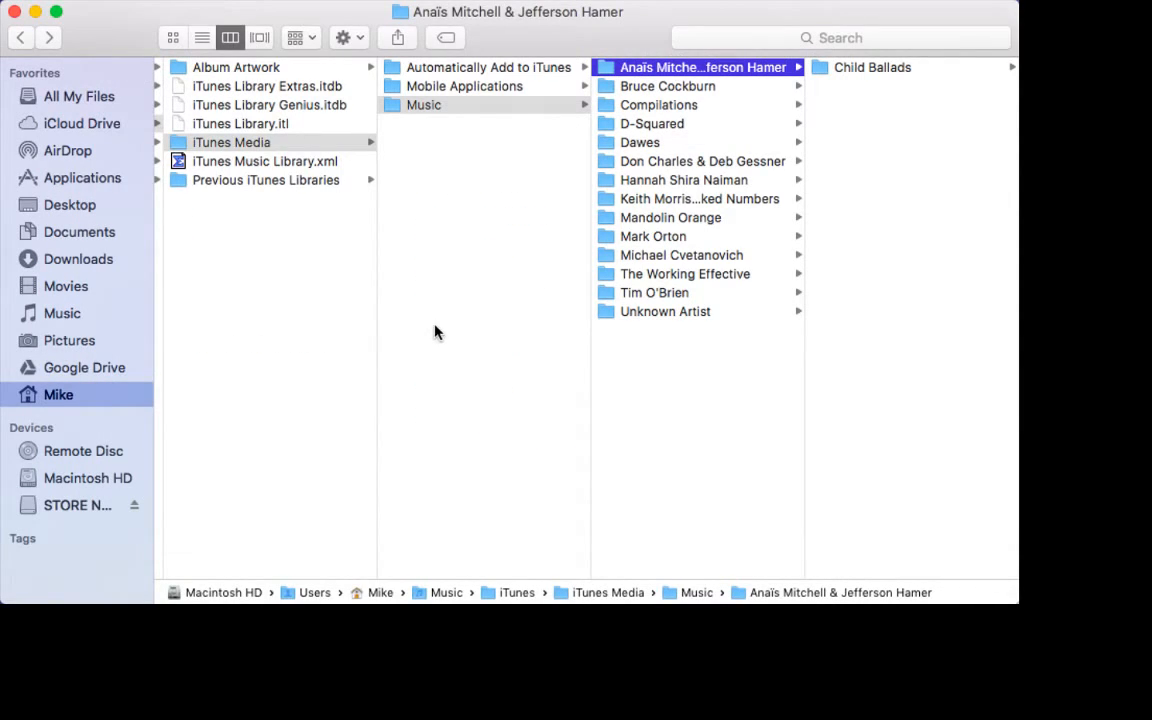
scroll("right", 3)
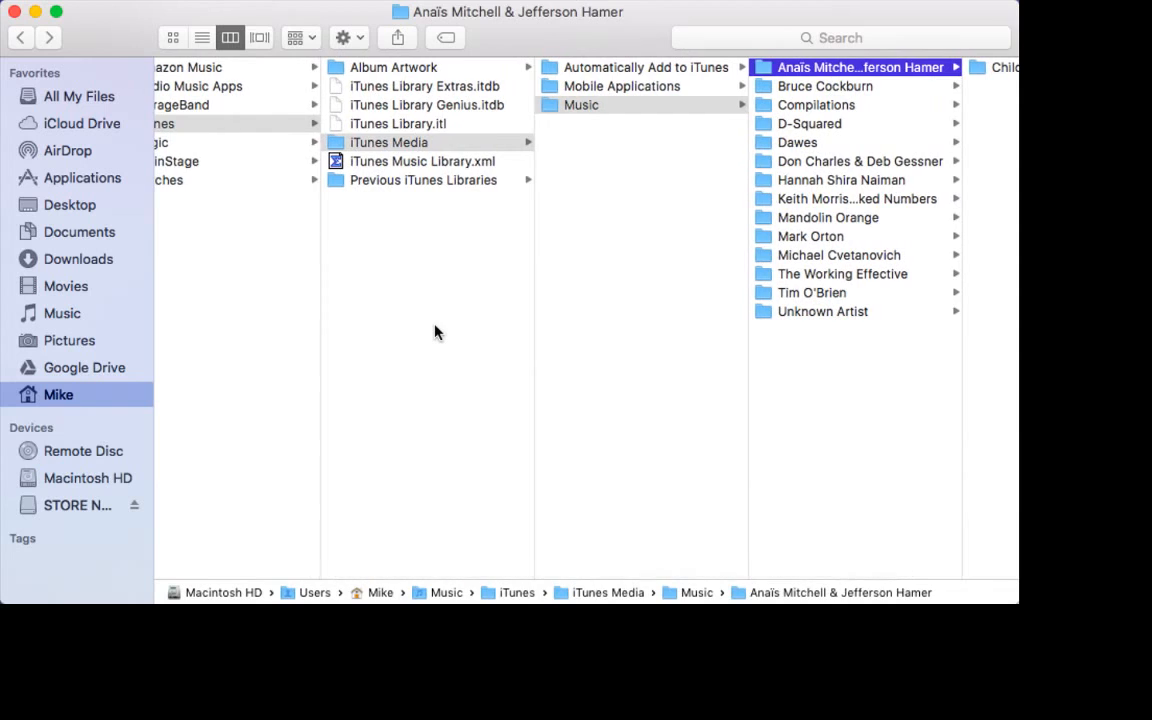
scroll("left", 3)
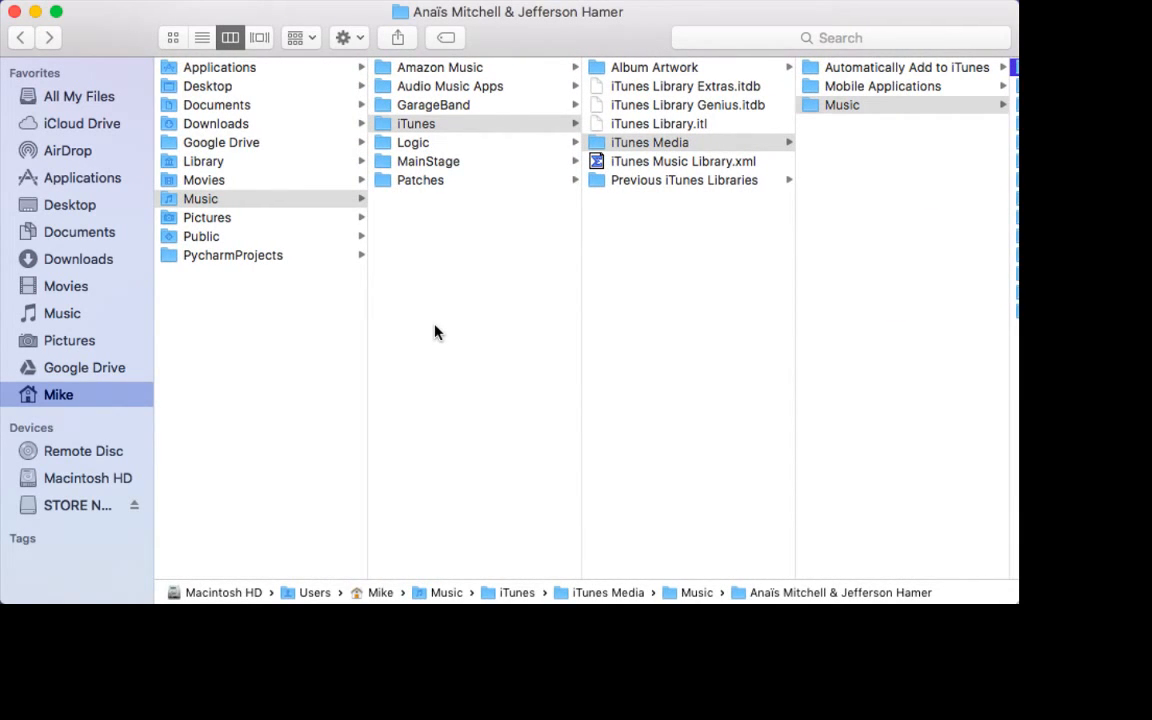
mouse_move(276, 340)
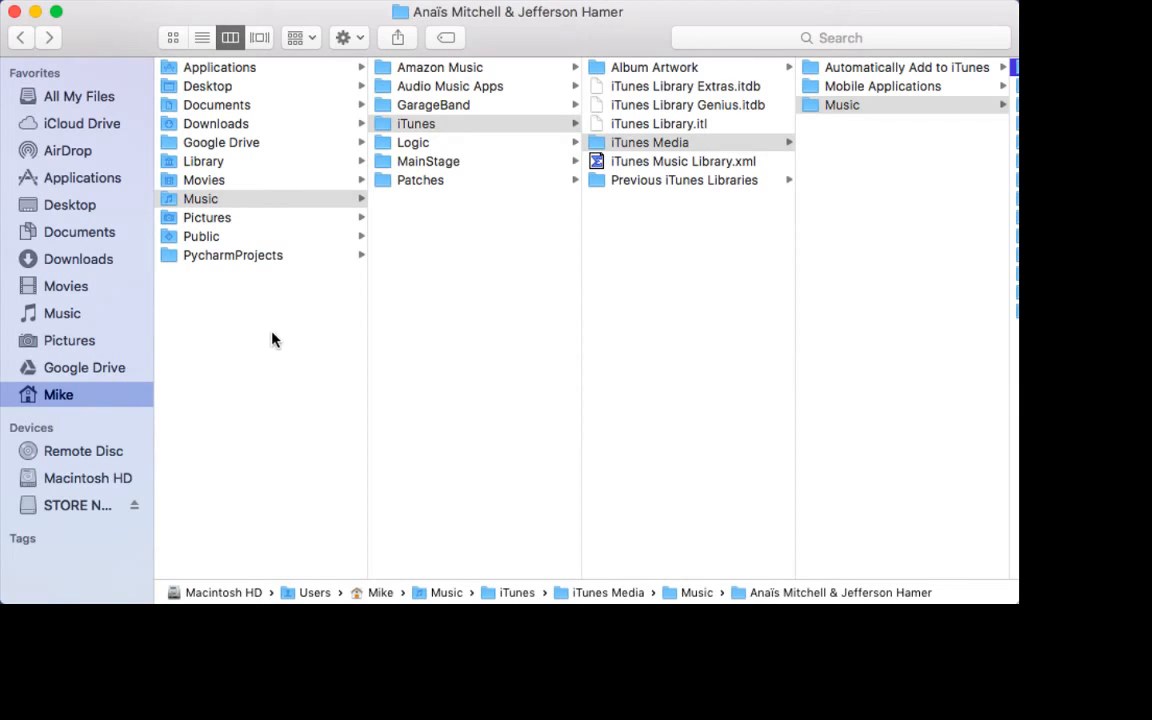
mouse_move(240, 264)
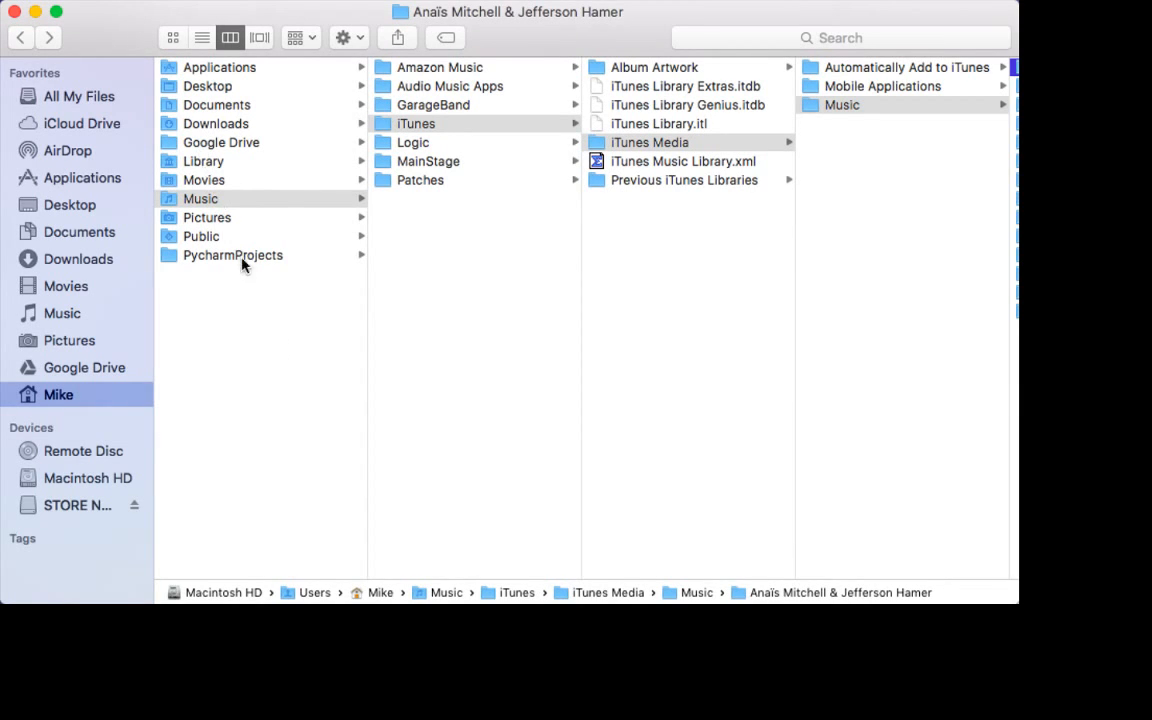